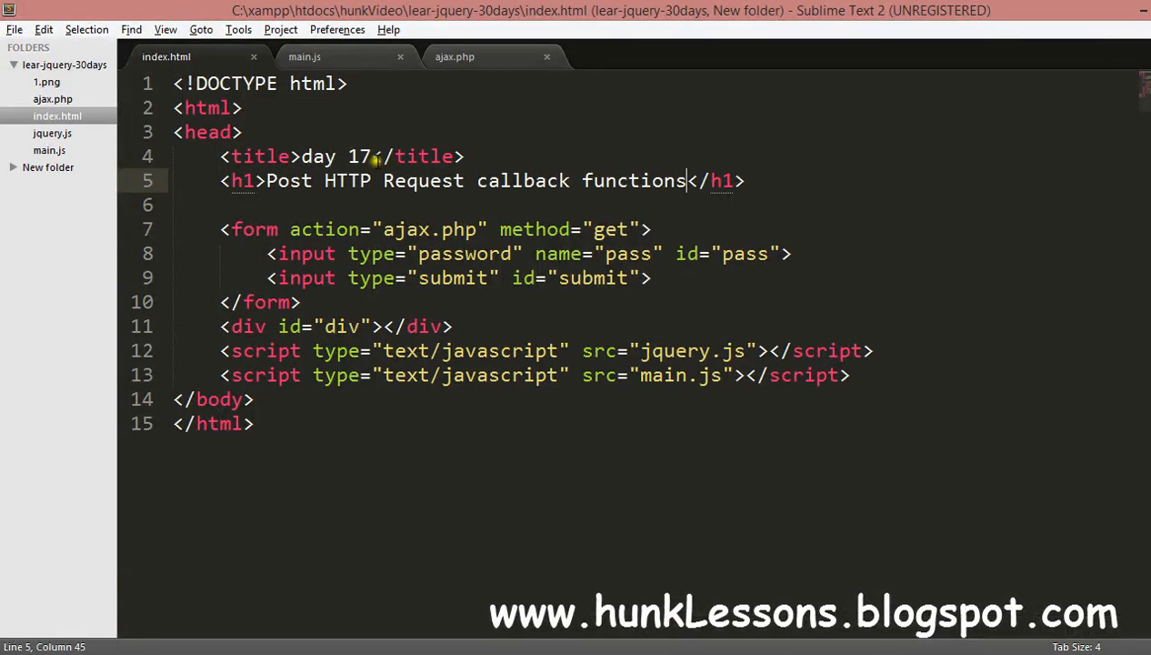
Chain .error(function(){ $('#div').append('Error'); }) onto the $.get call in main.js and save.
left_click(304, 57)
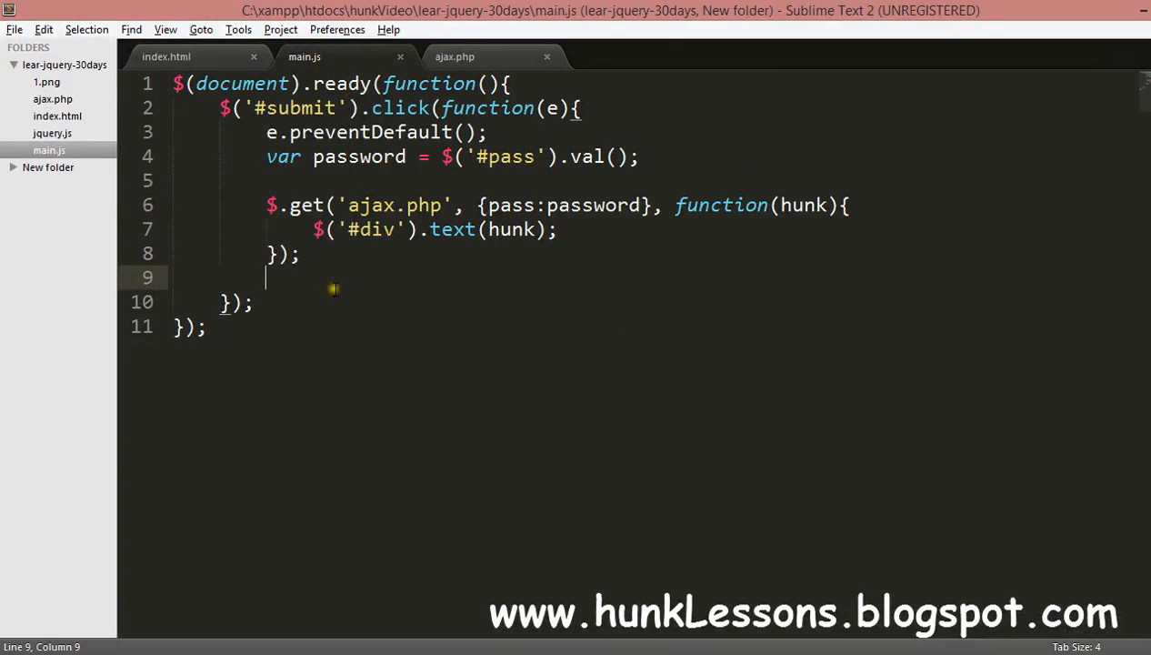
type(".")
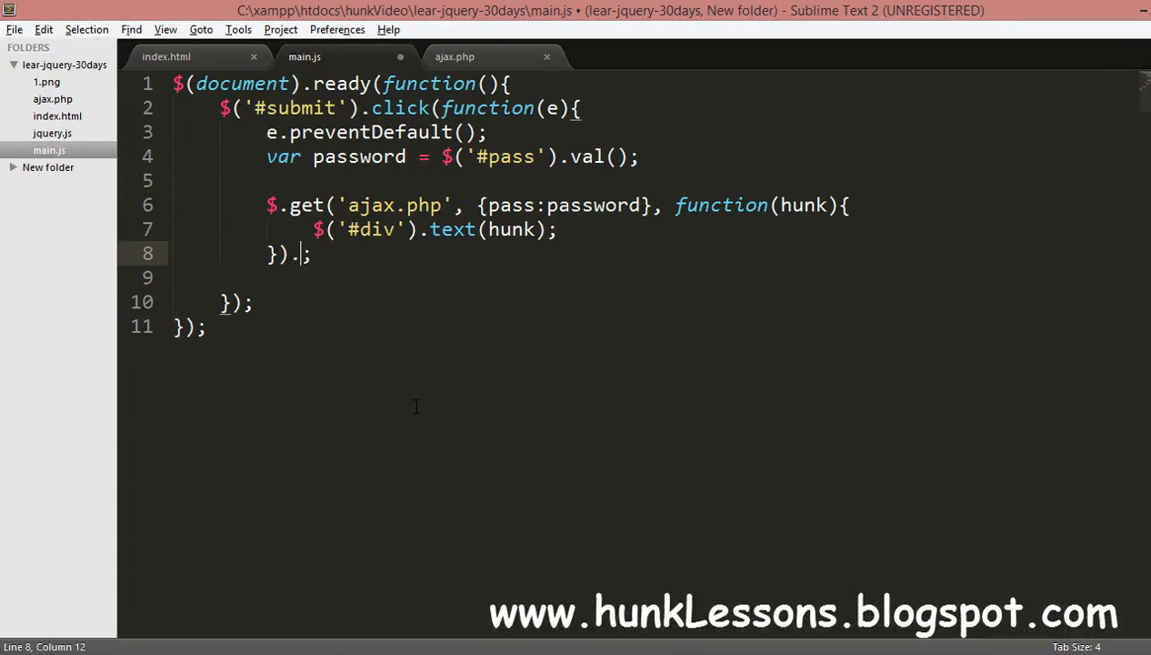
type("error(")
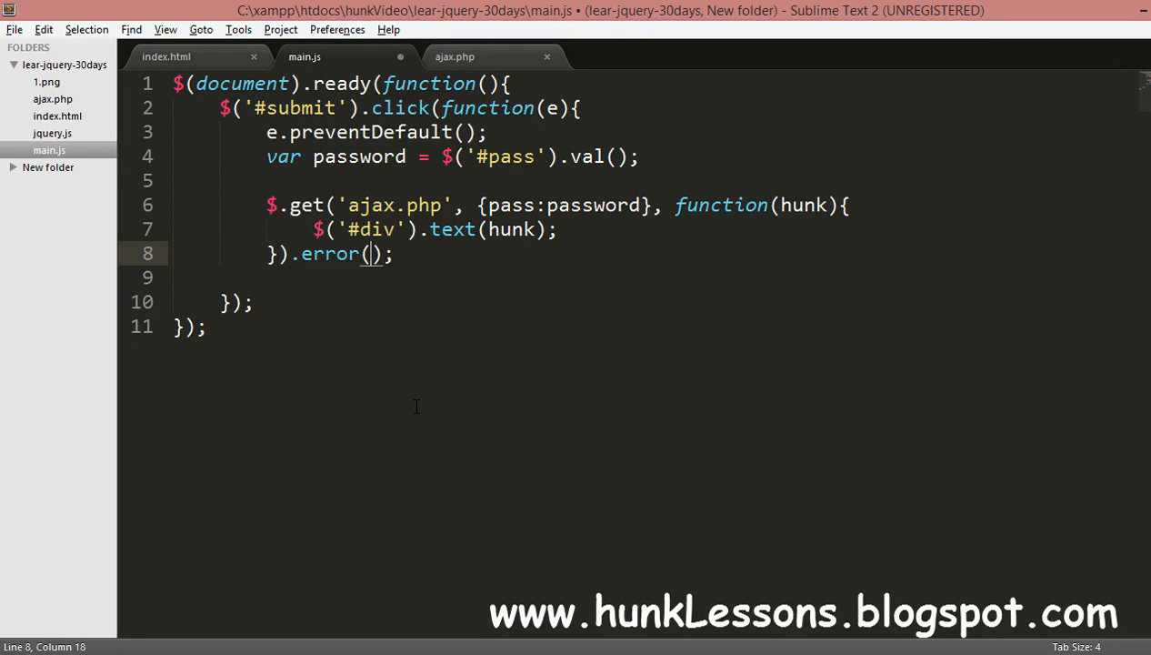
type("function(")
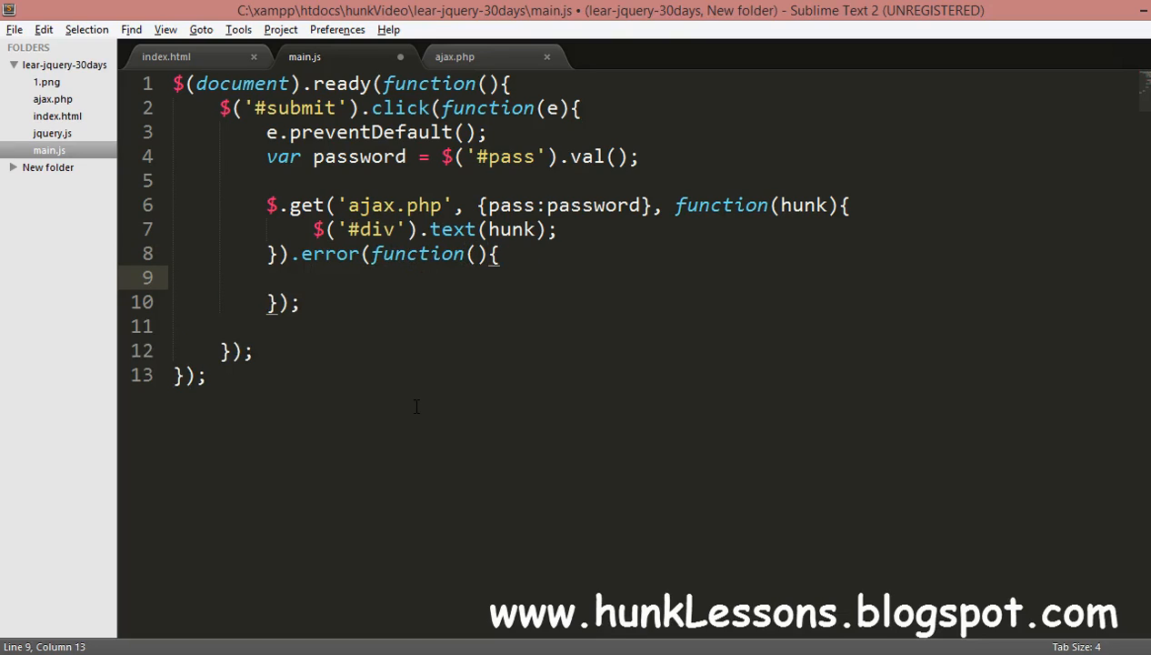
type("$(")
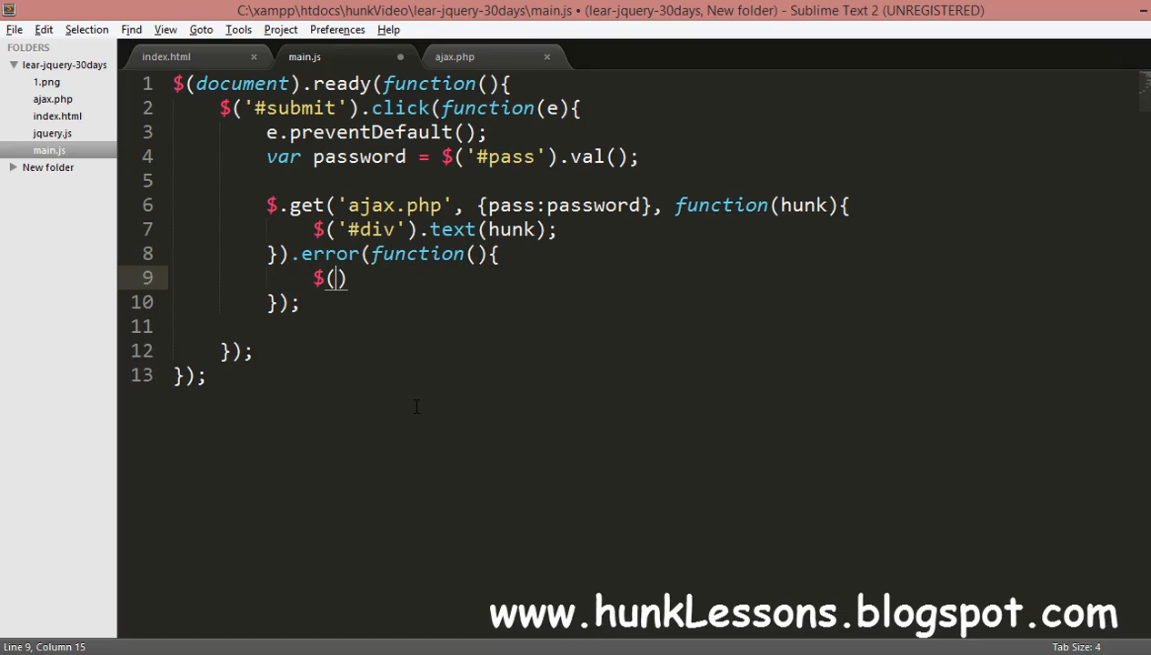
type("'#div'")
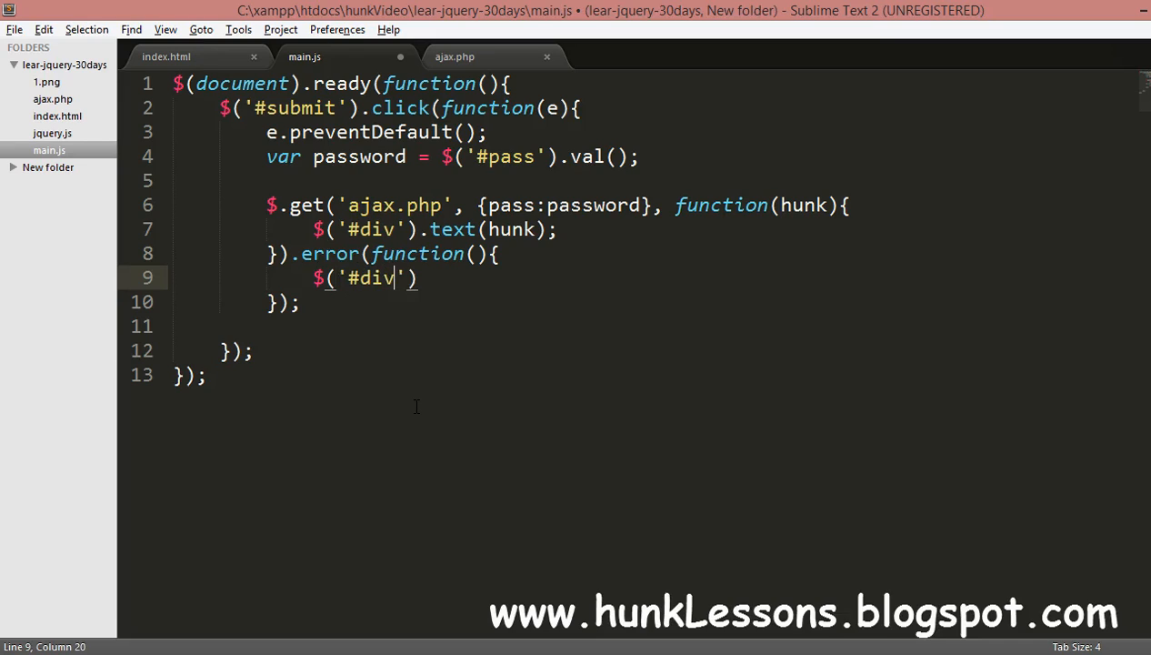
type(",.a")
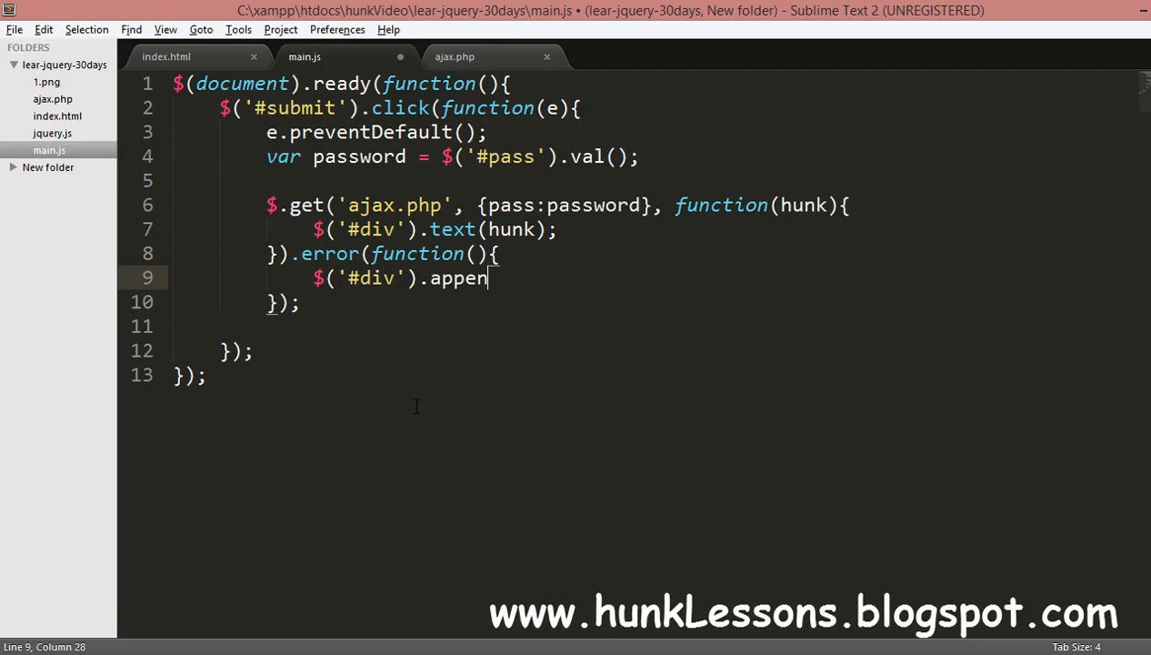
type("d()")
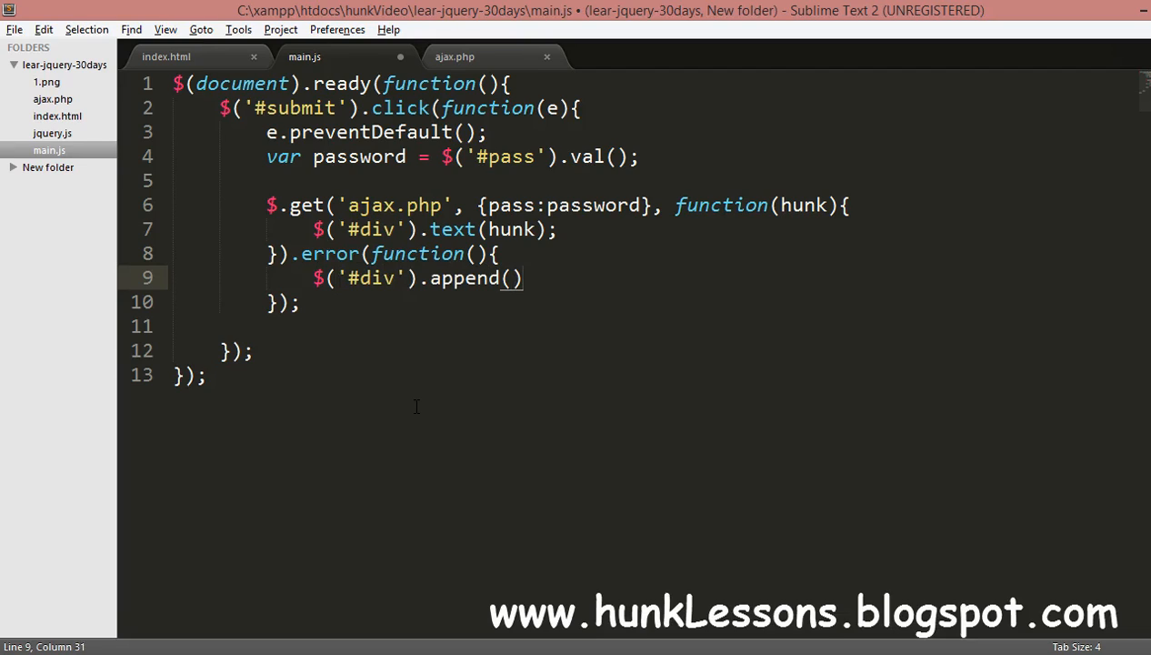
type("''")
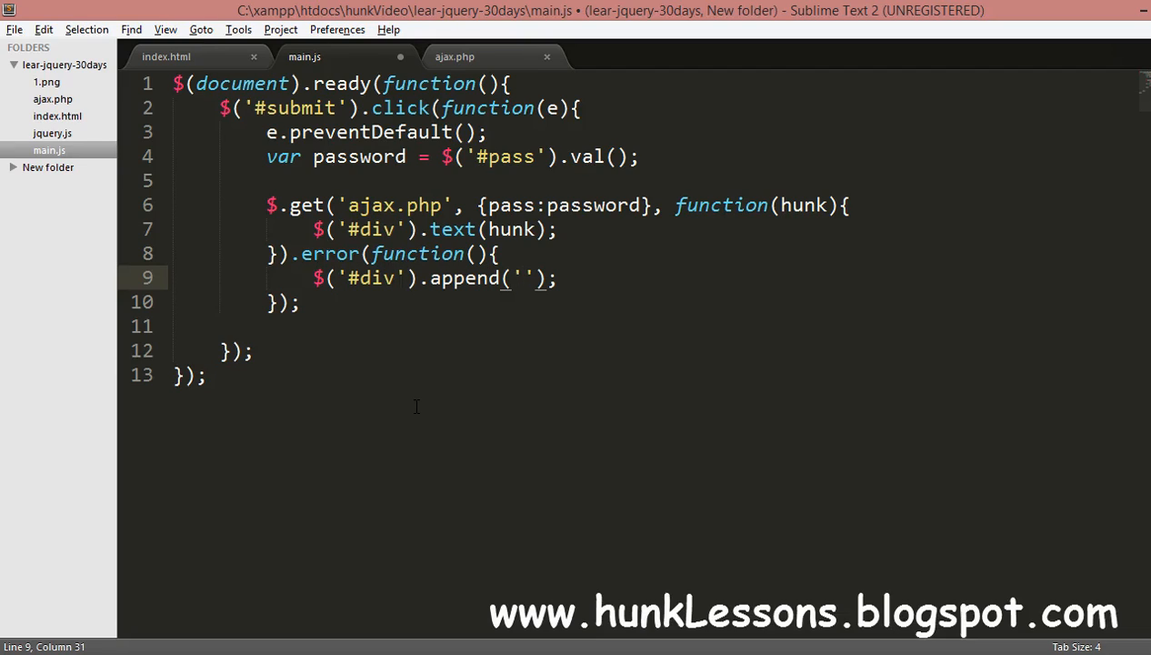
type("Error")
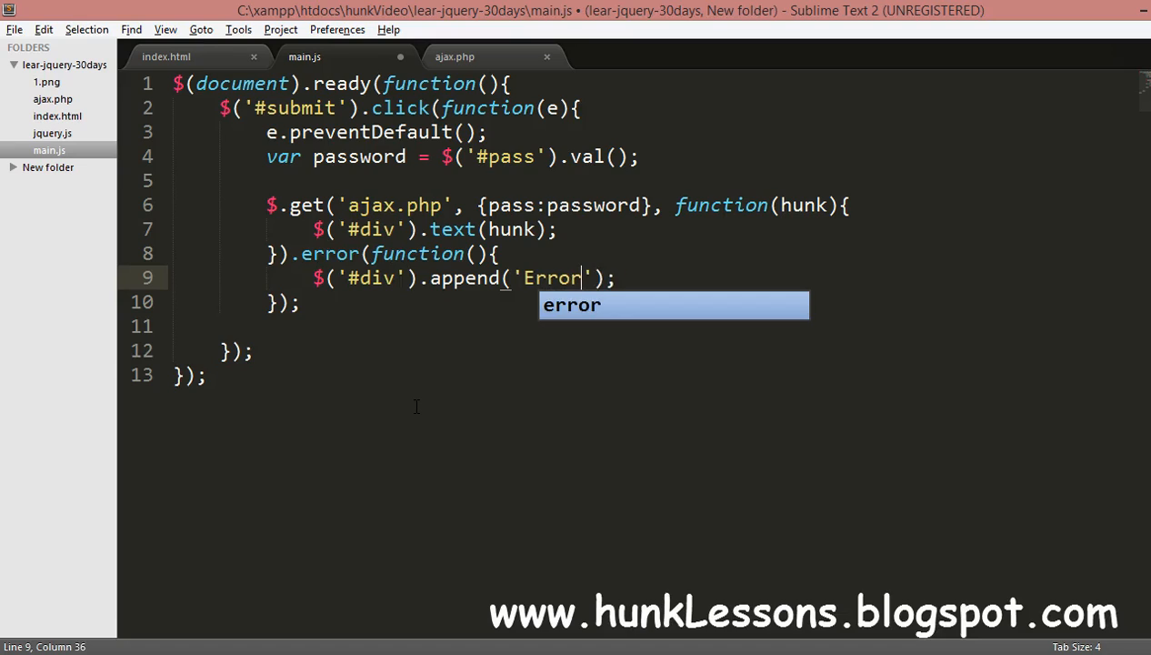
type("a")
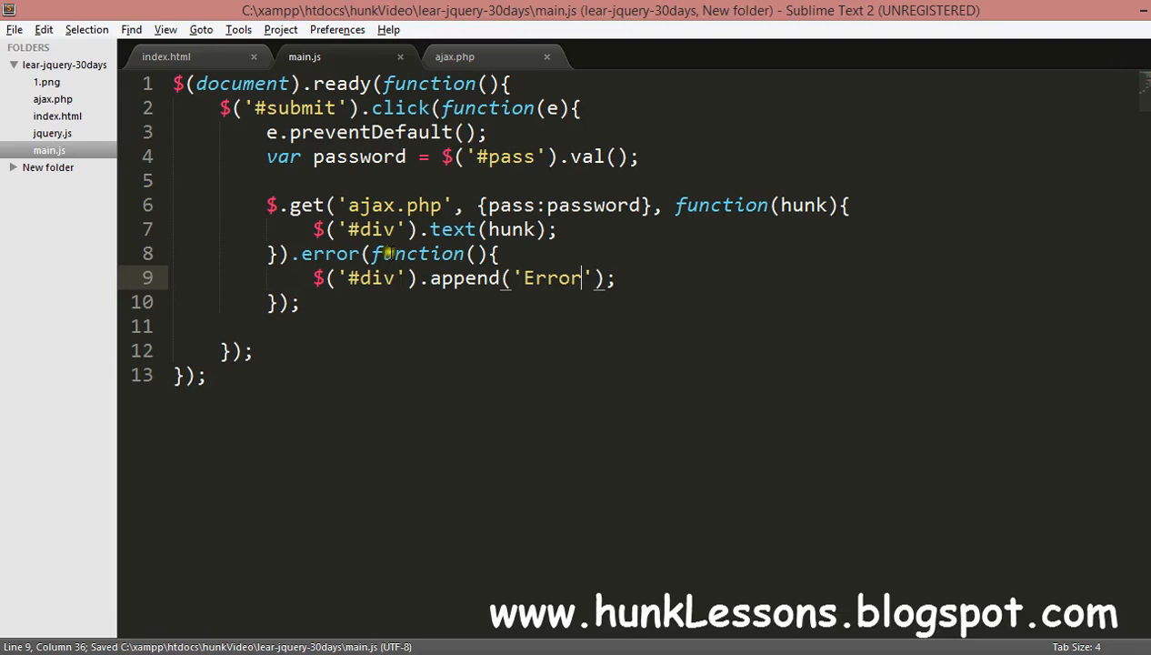
Add <div id="msg"></div> below the existing div in index.html, then return to main.js.
left_click(166, 56)
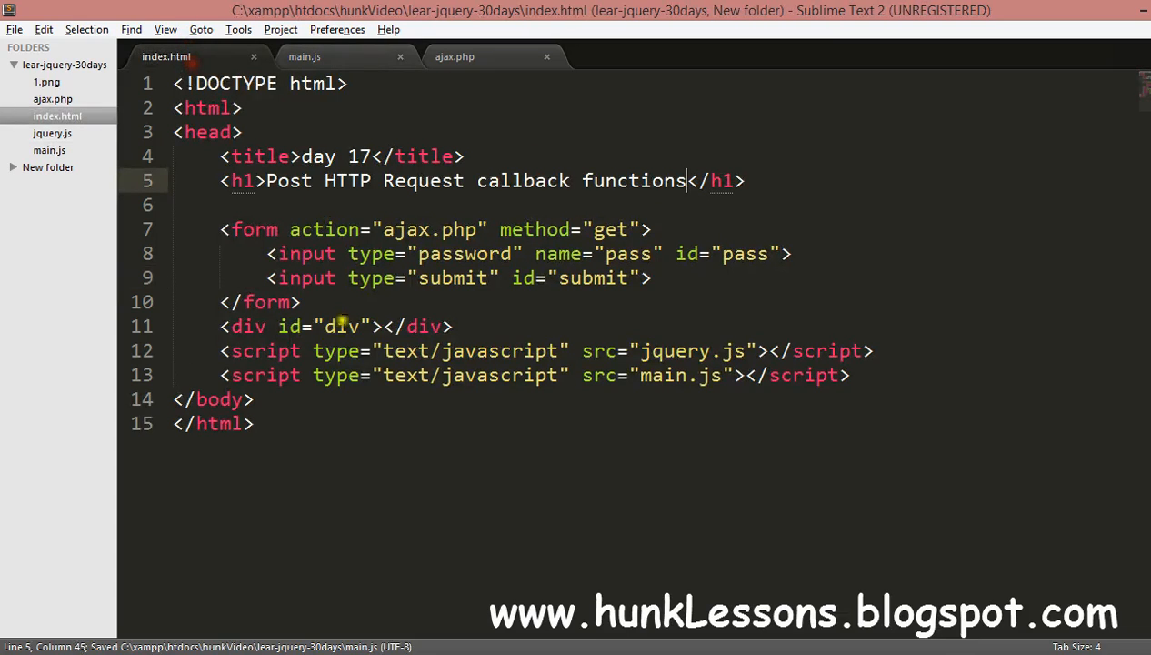
type("\\")
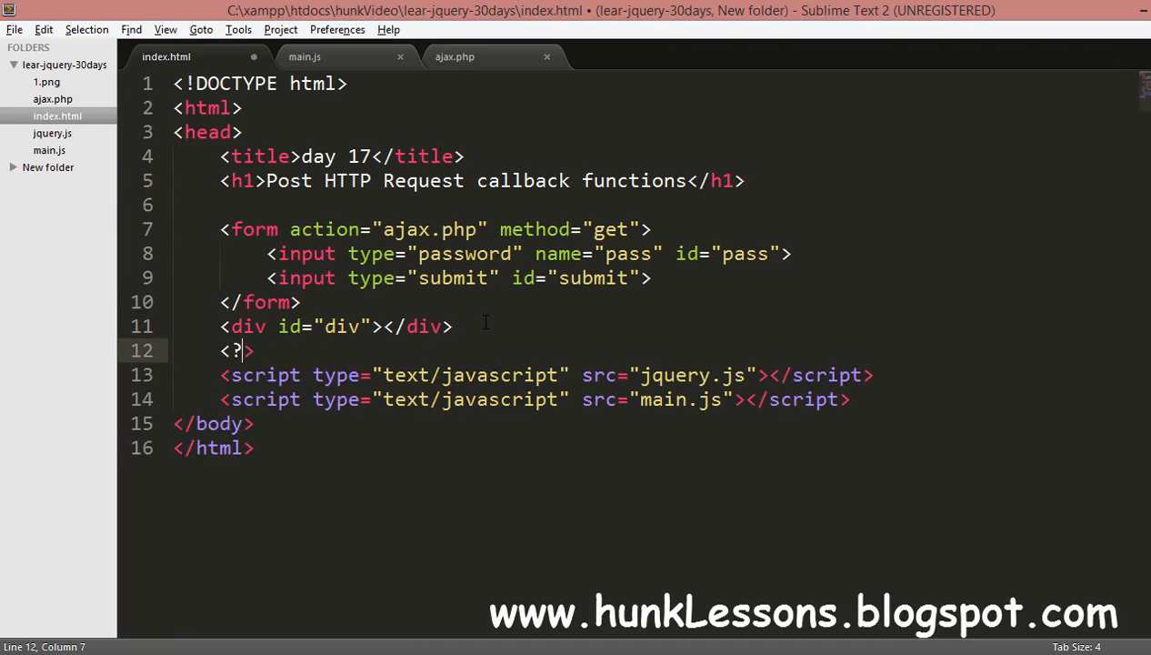
type("div id=\"msg")
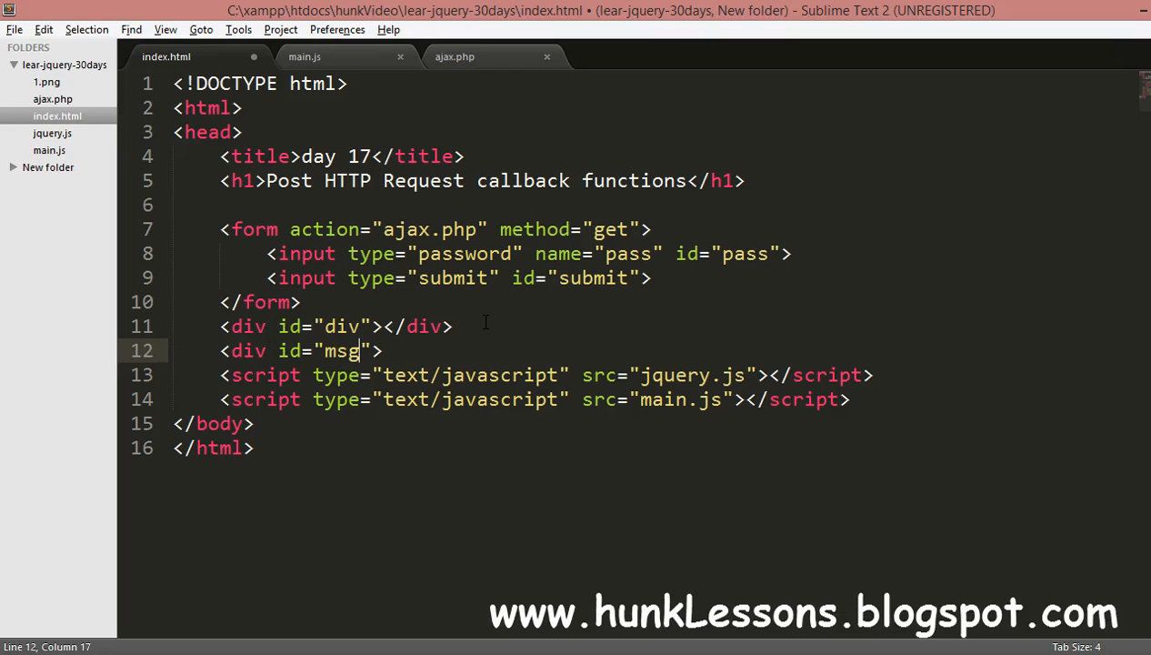
type("</")
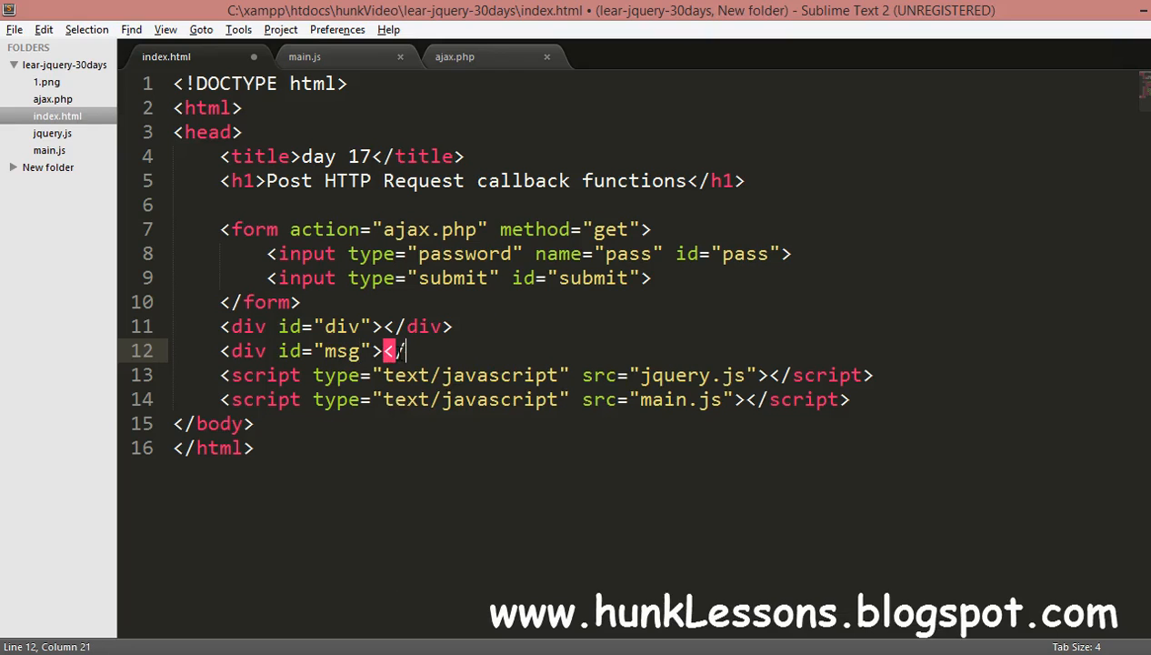
type("/div>")
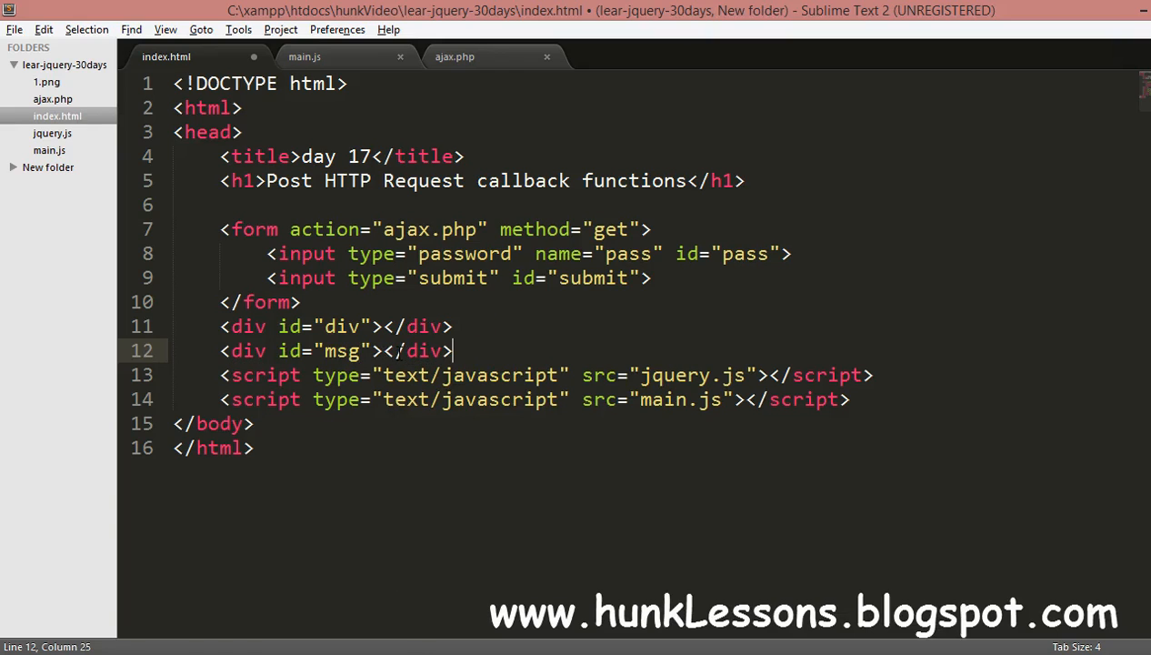
left_click(303, 56)
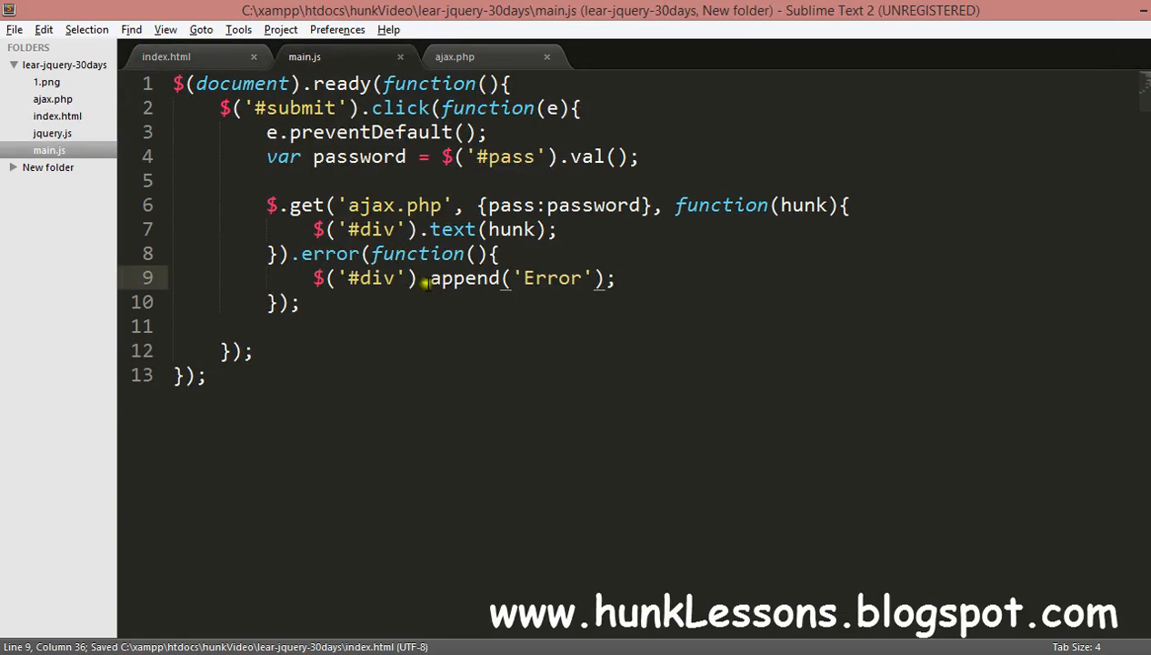
Test the form in Chrome (Password saved), then make the error handler target #msg and request ajaxf.php.
type("msg")
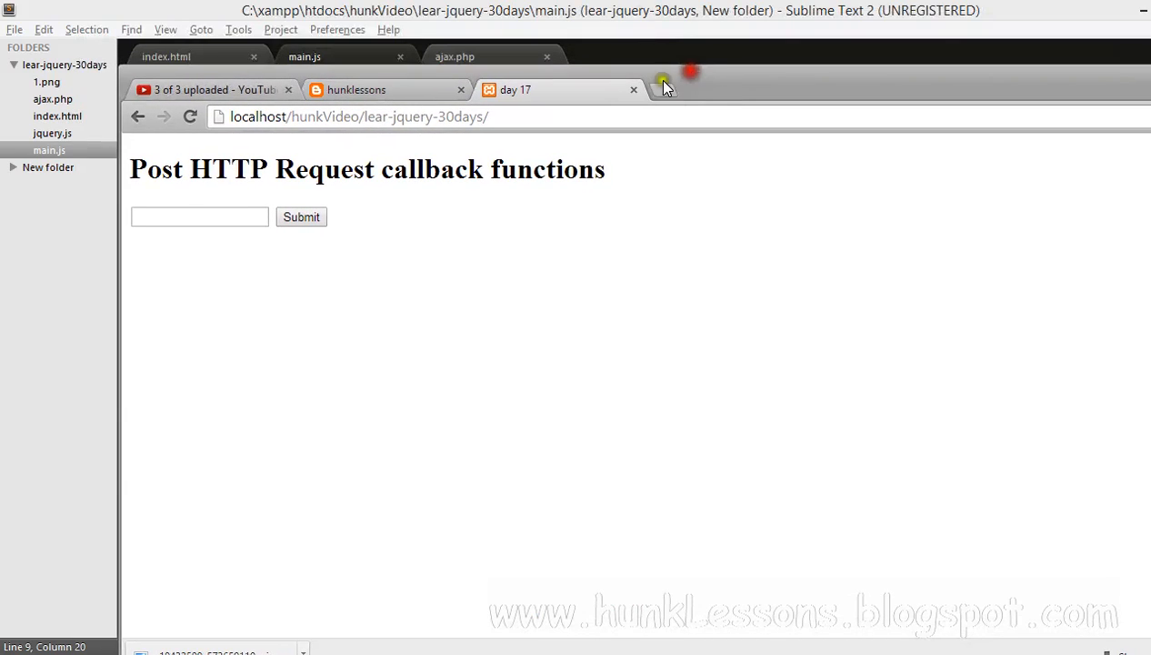
left_click(199, 216)
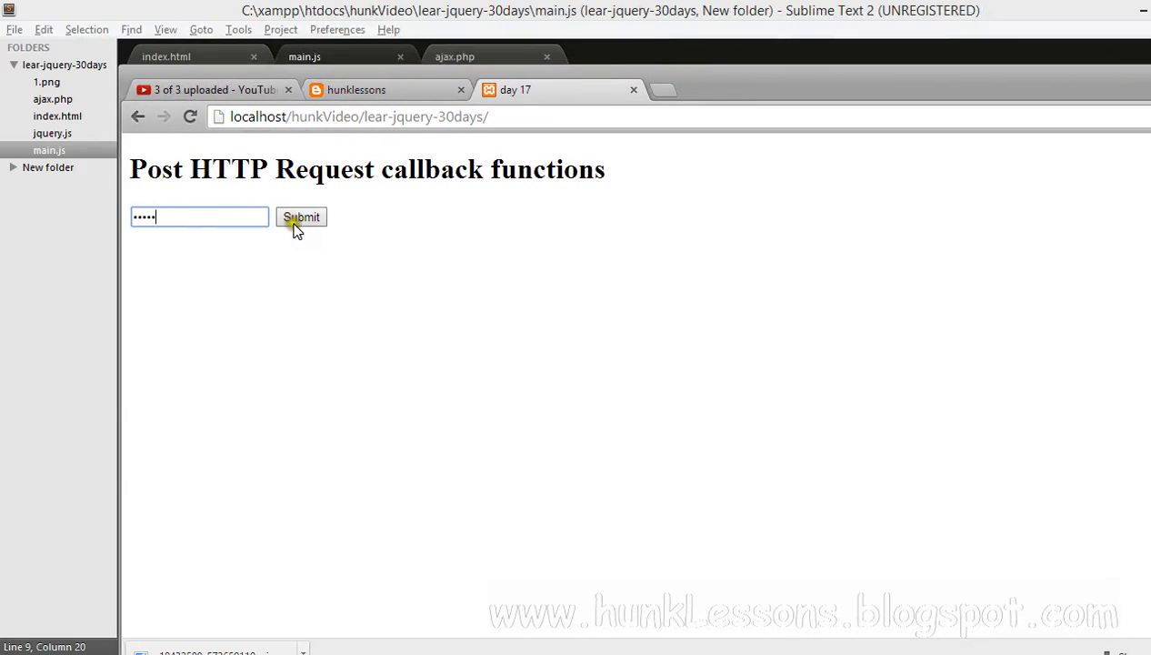
left_click(301, 217)
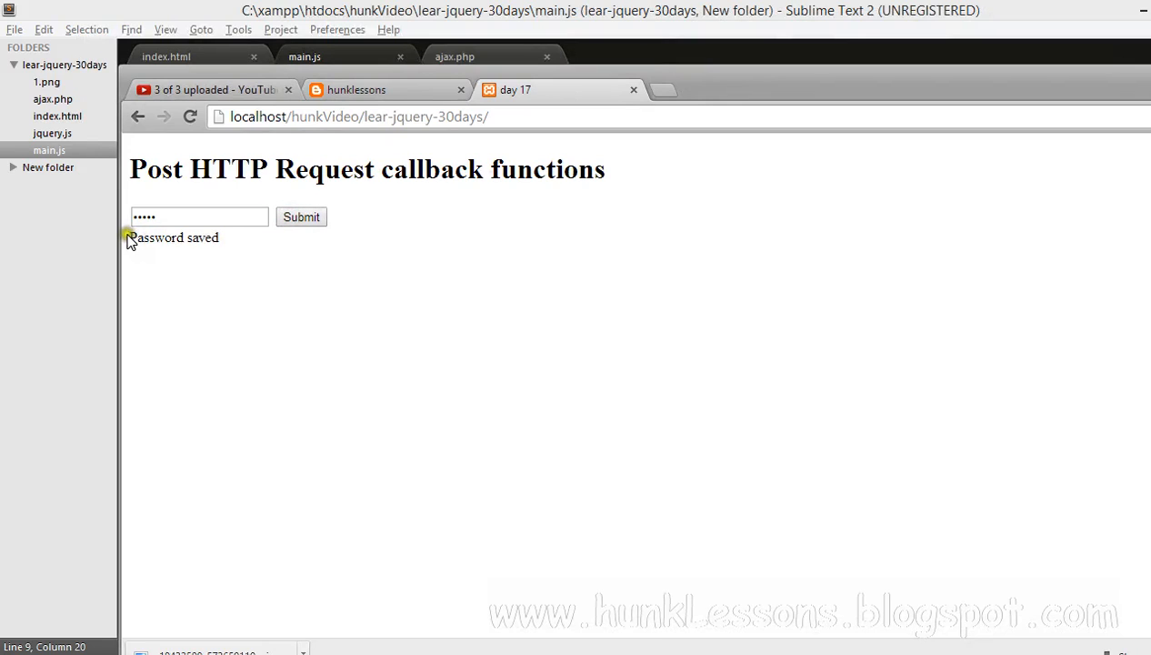
double_click(173, 237)
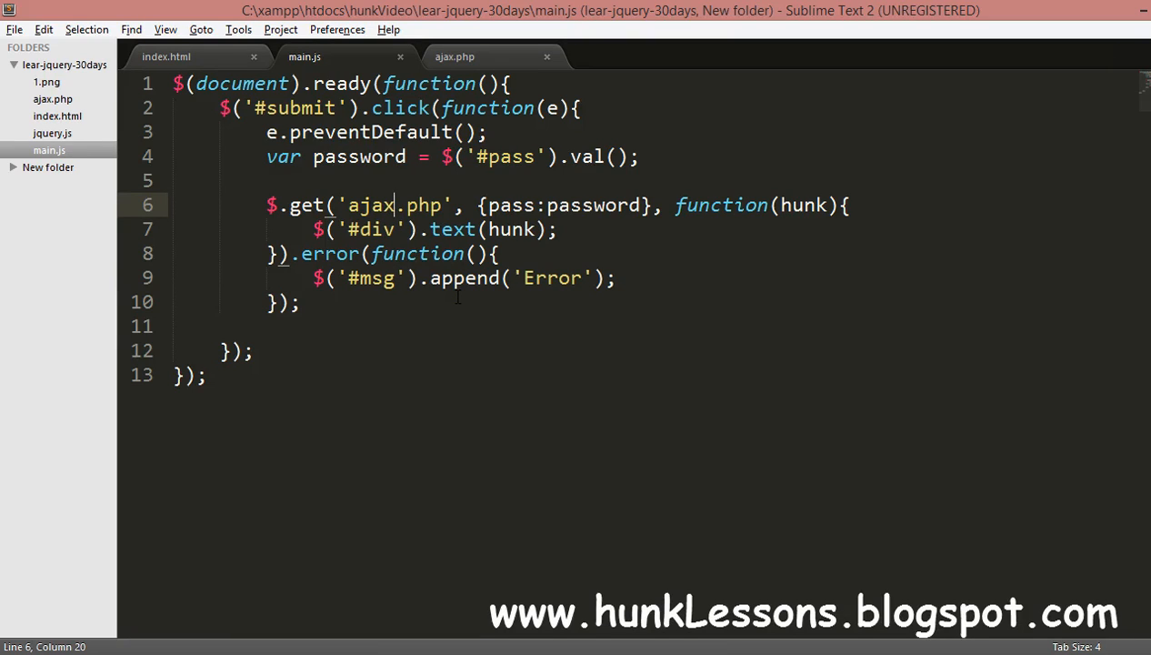
type("f")
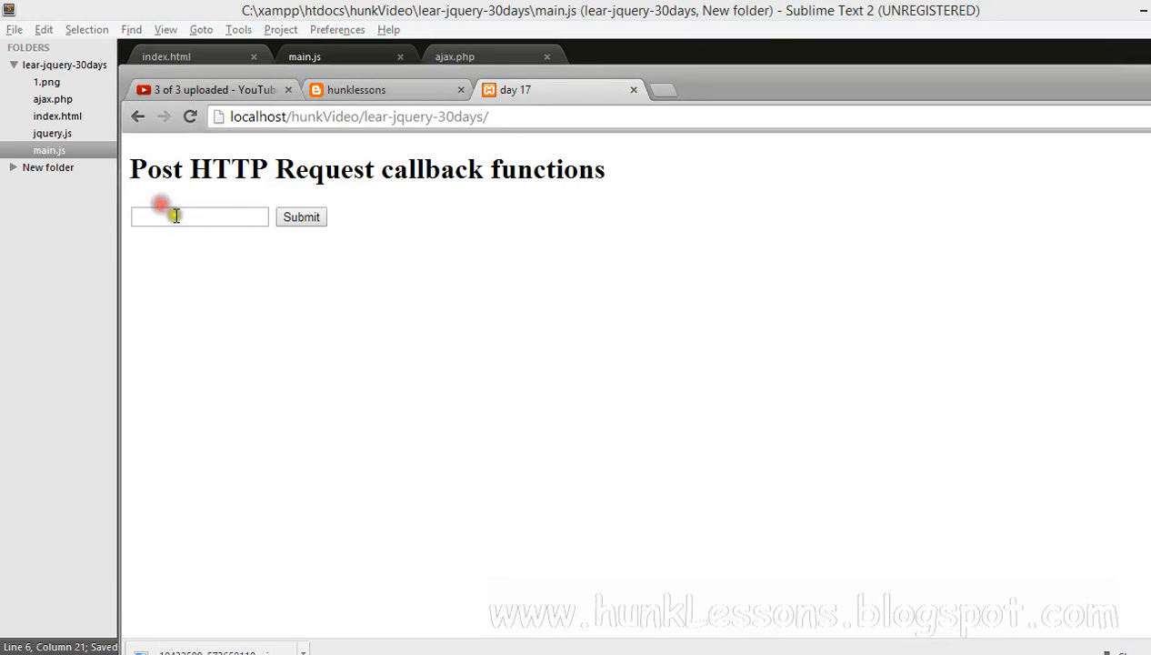
Submit a password, see 'Error', and view the 404 Not Found in the Chrome console.
left_click(301, 216)
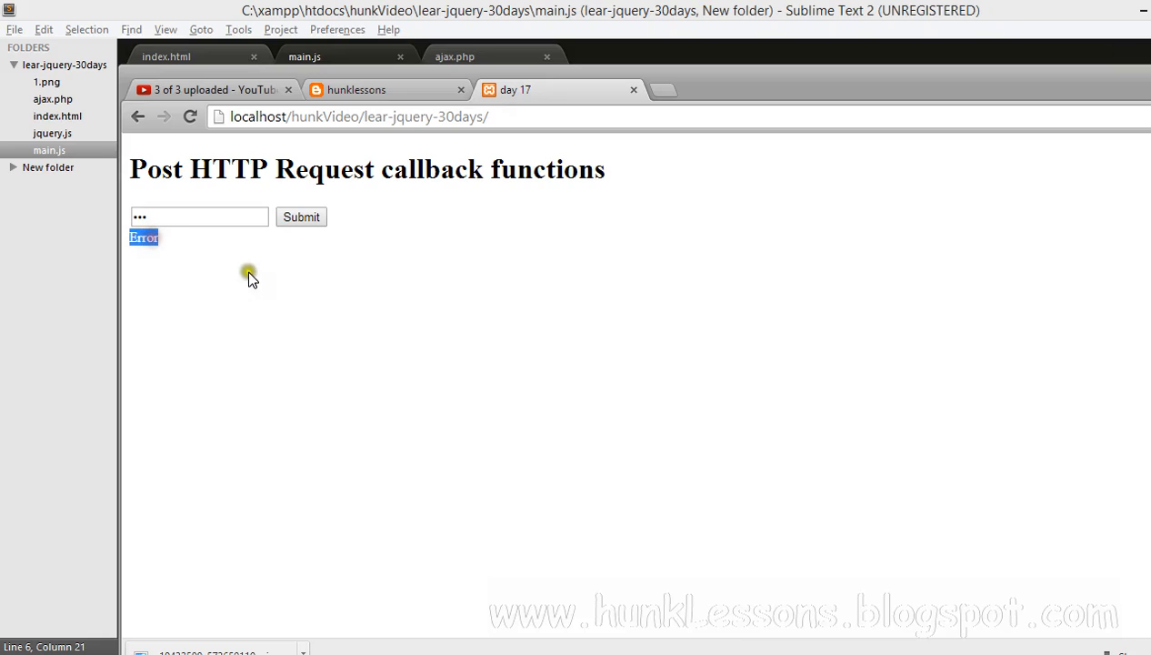
mouse_move(436, 295)
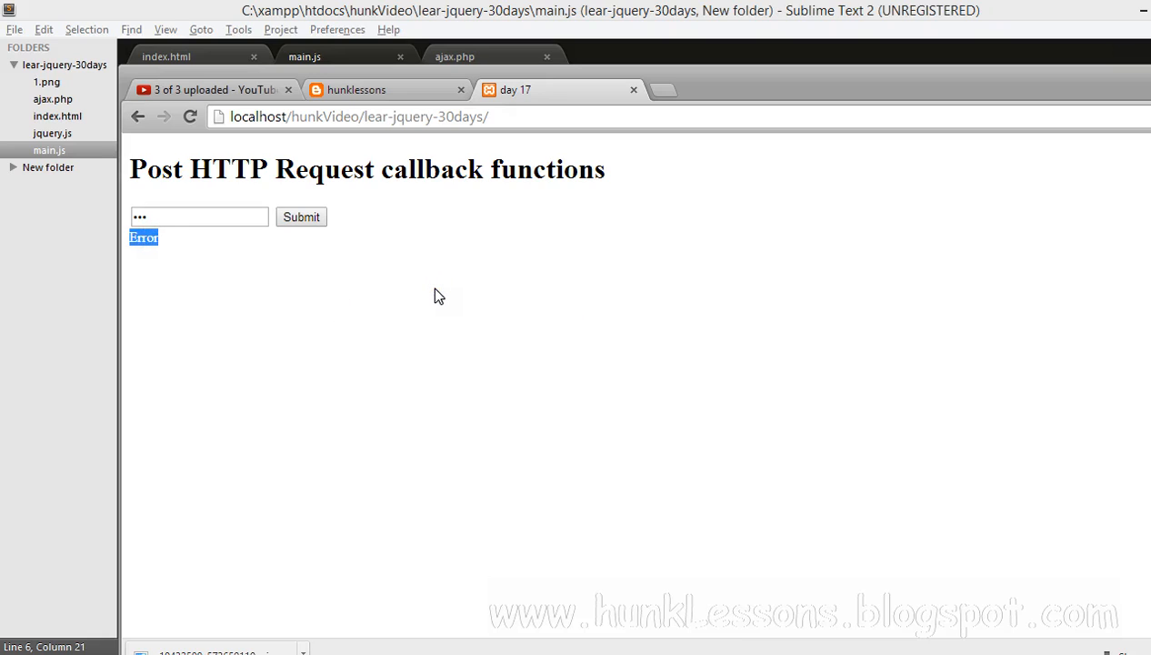
left_click(517, 373)
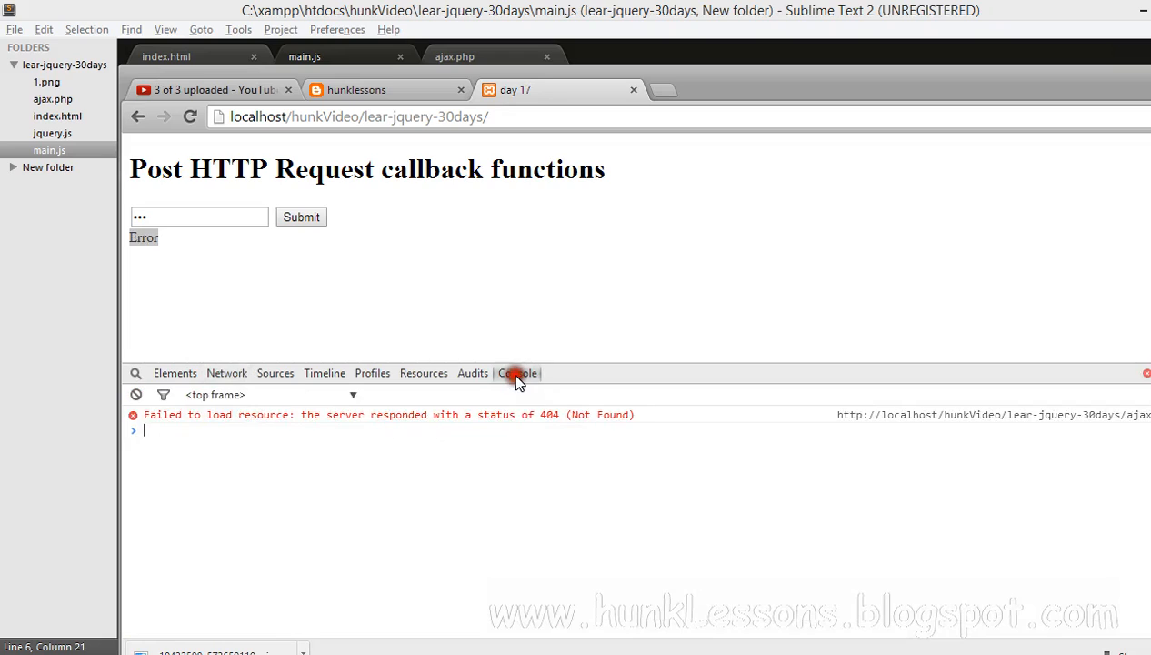
mouse_move(293, 425)
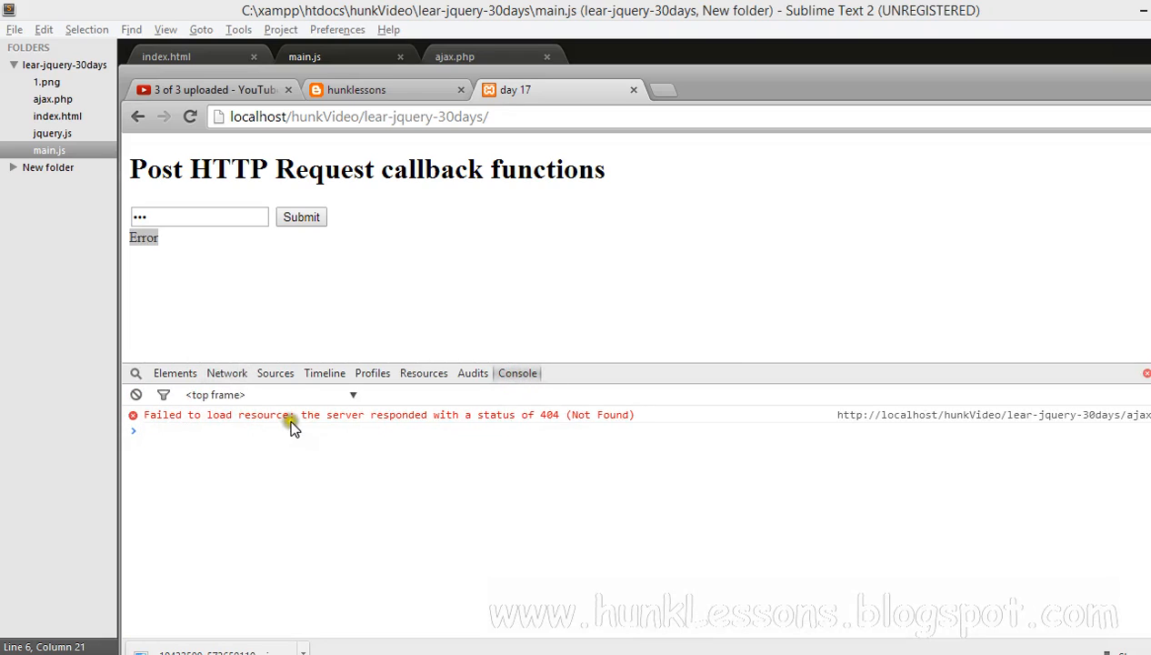
mouse_move(559, 420)
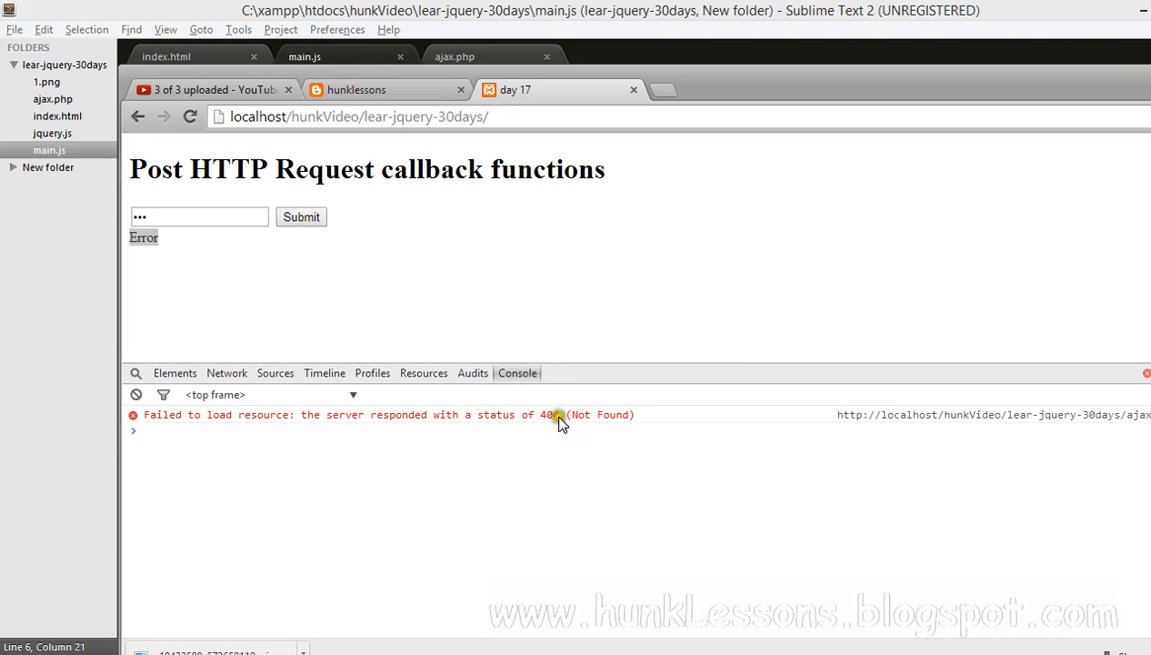
mouse_move(611, 423)
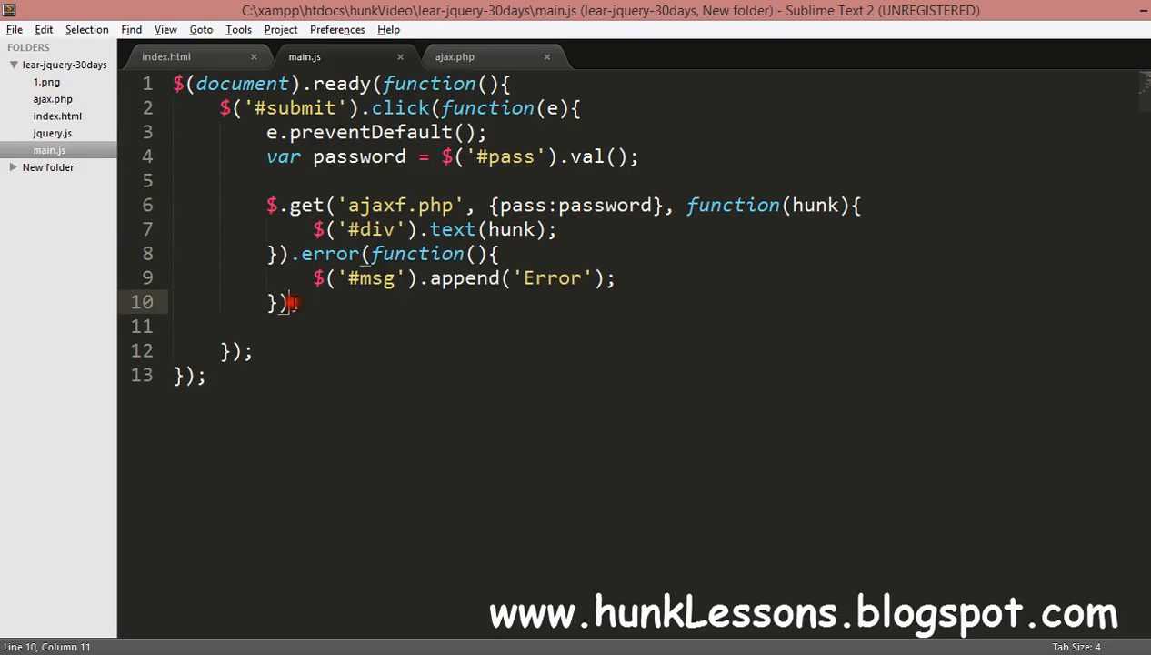
Chain .complete(function(){ $('#msg').append('complete'); }) after the .error() block.
type(".comp")
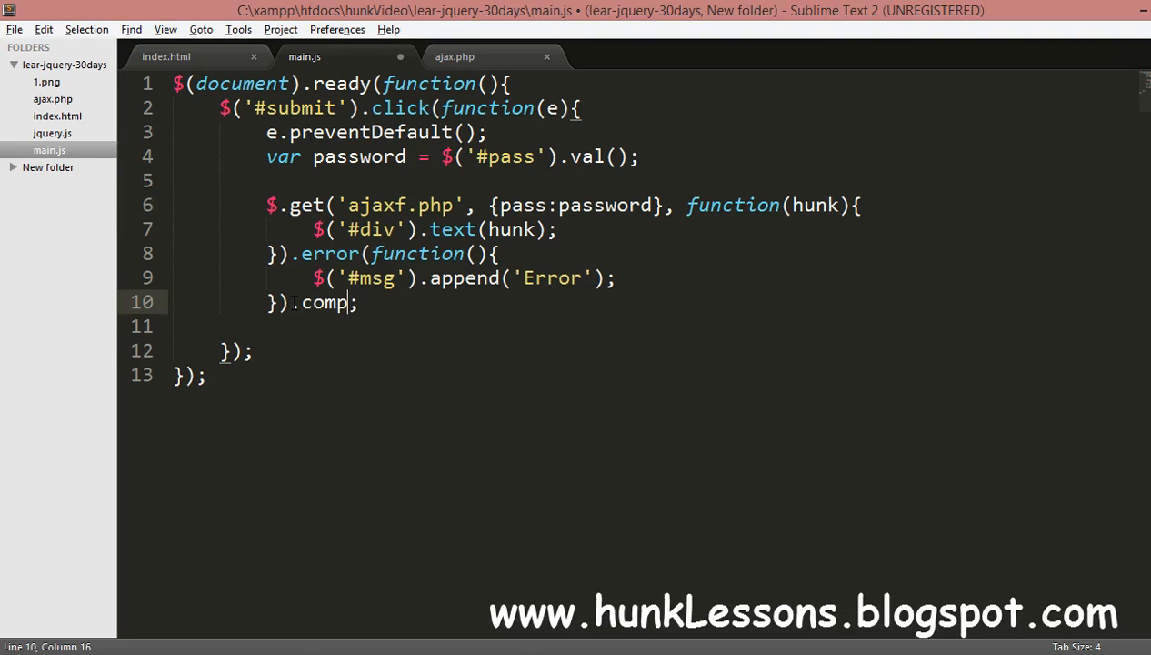
type("lete")
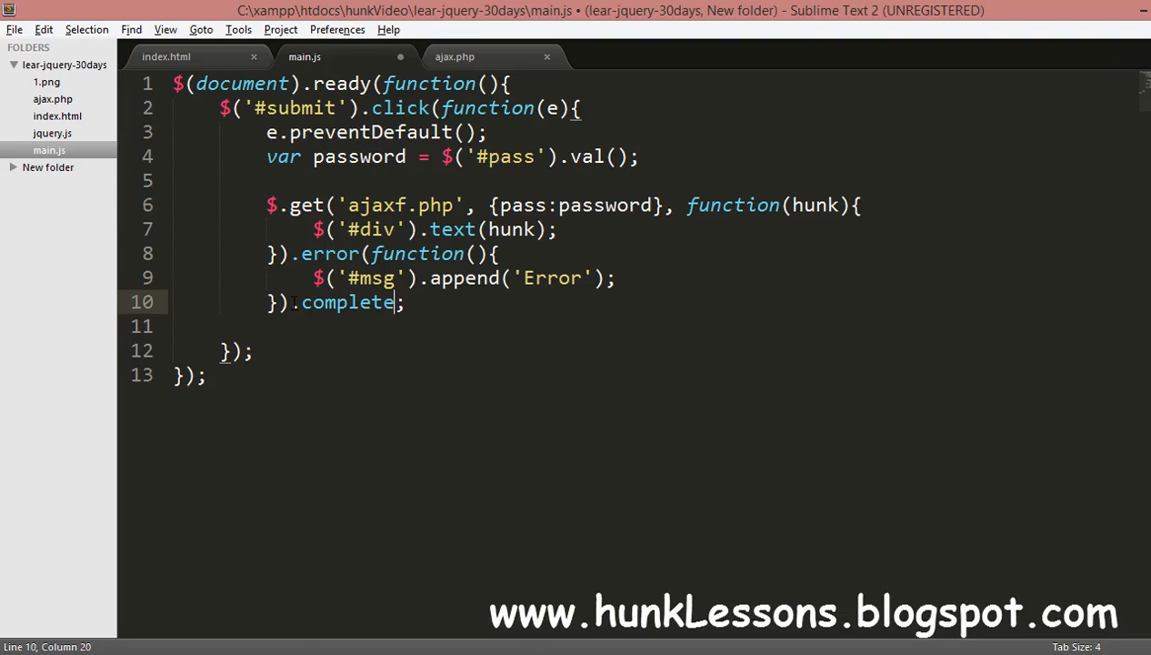
type("()")
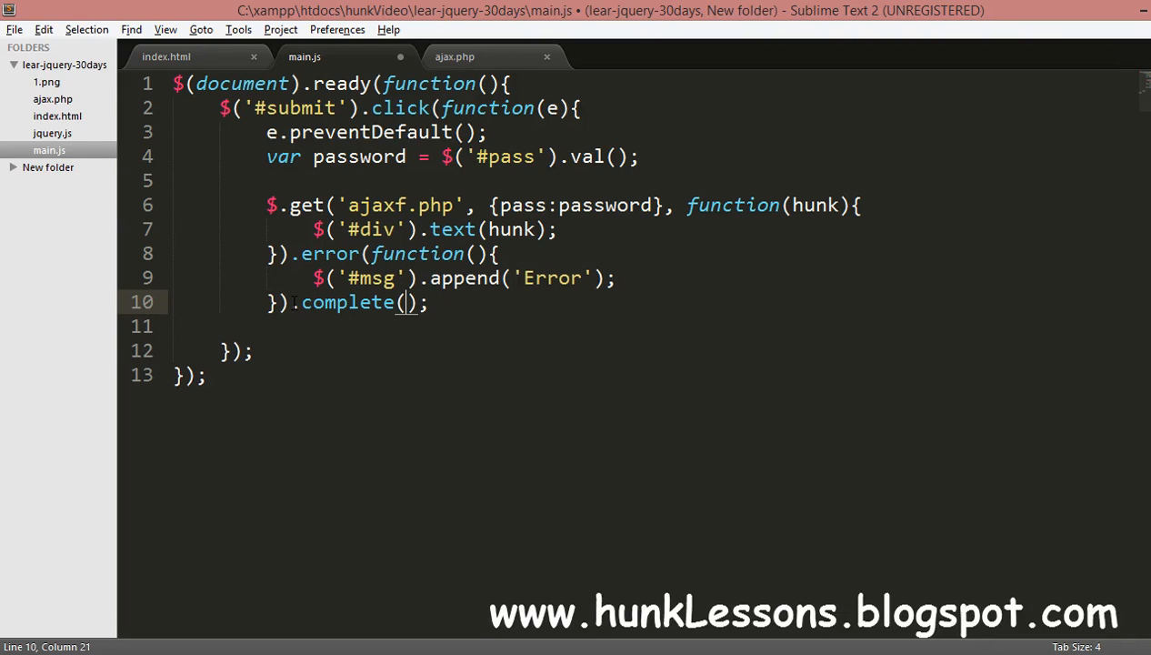
type("function(){")
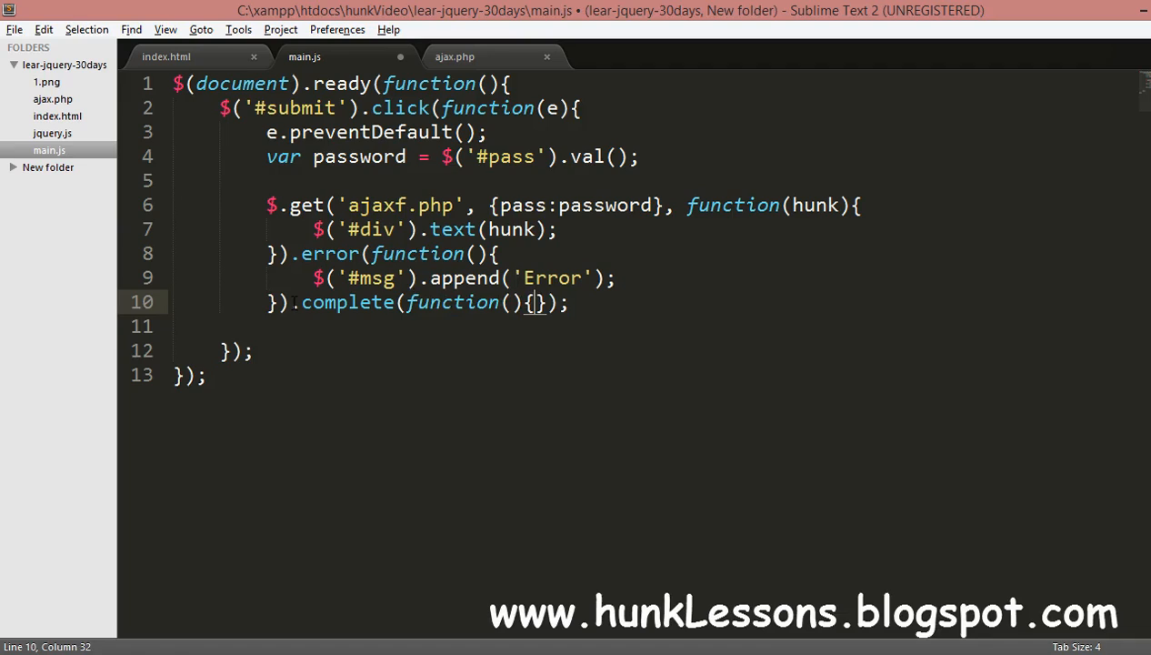
key("enter")
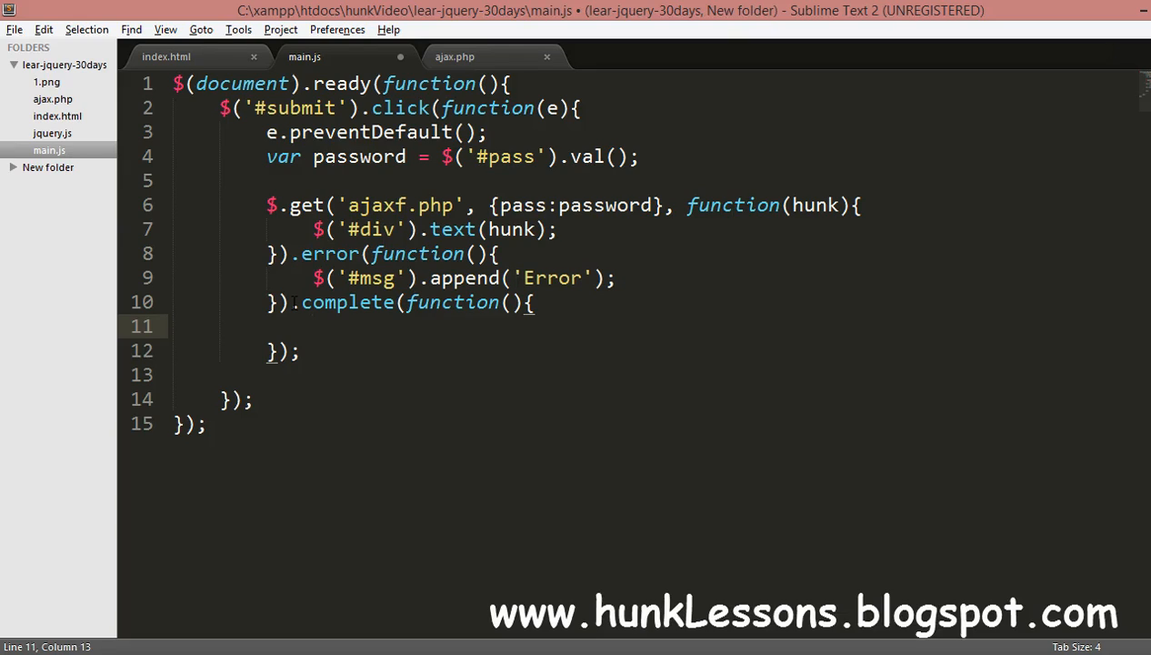
type("$()")
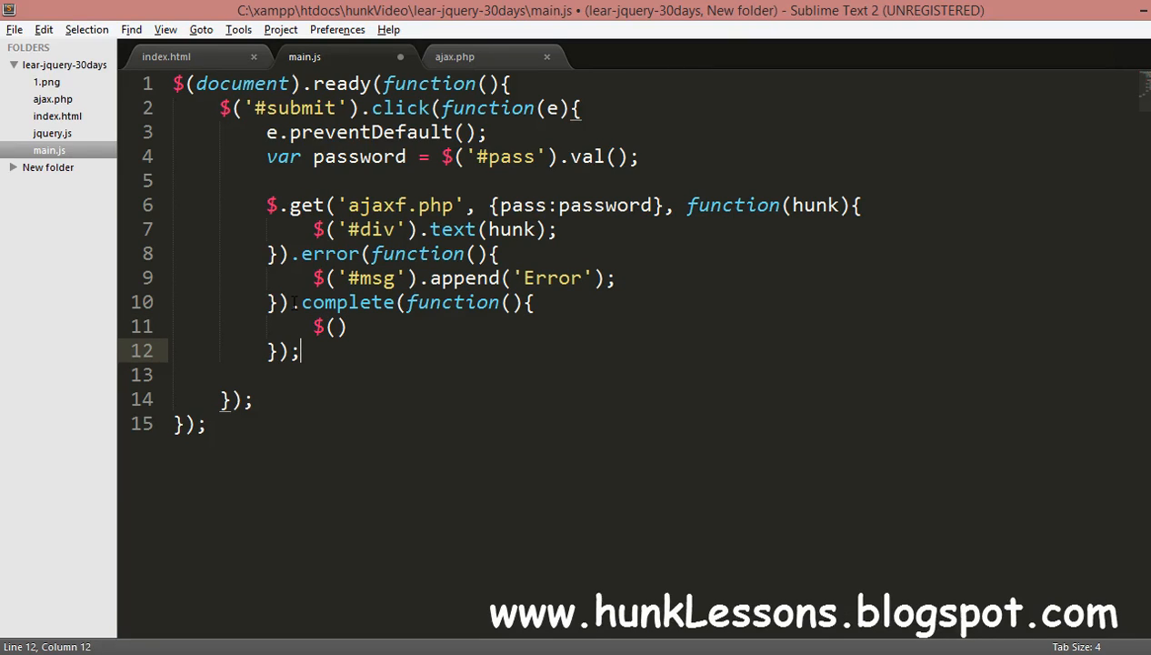
type("'#msg")
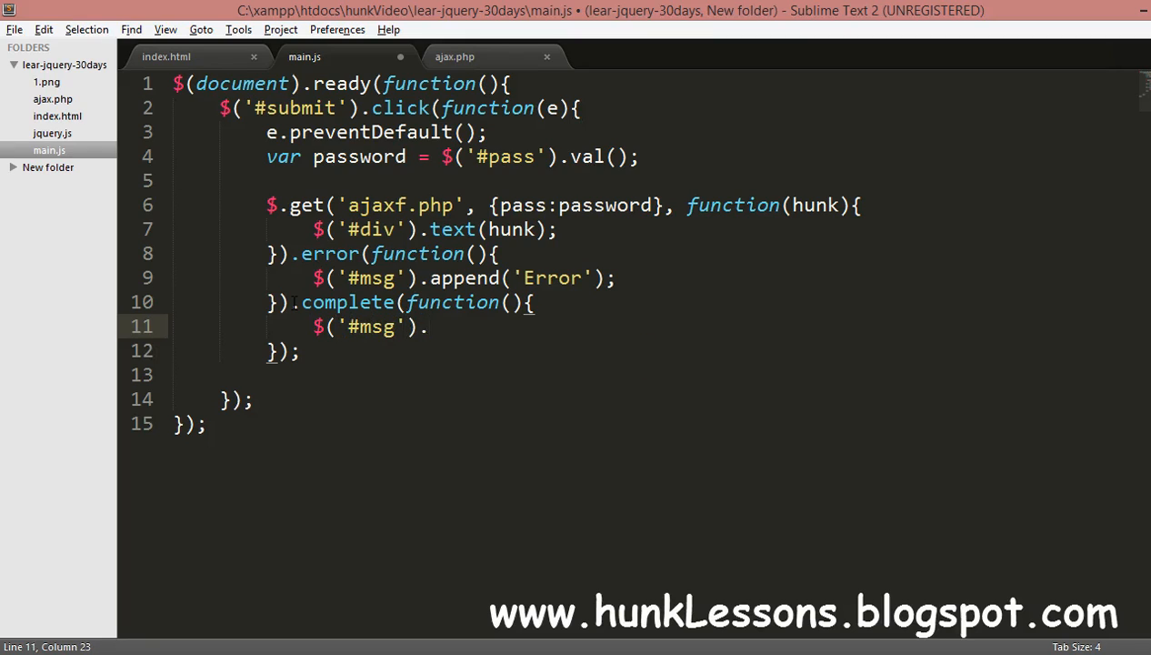
type("append();")
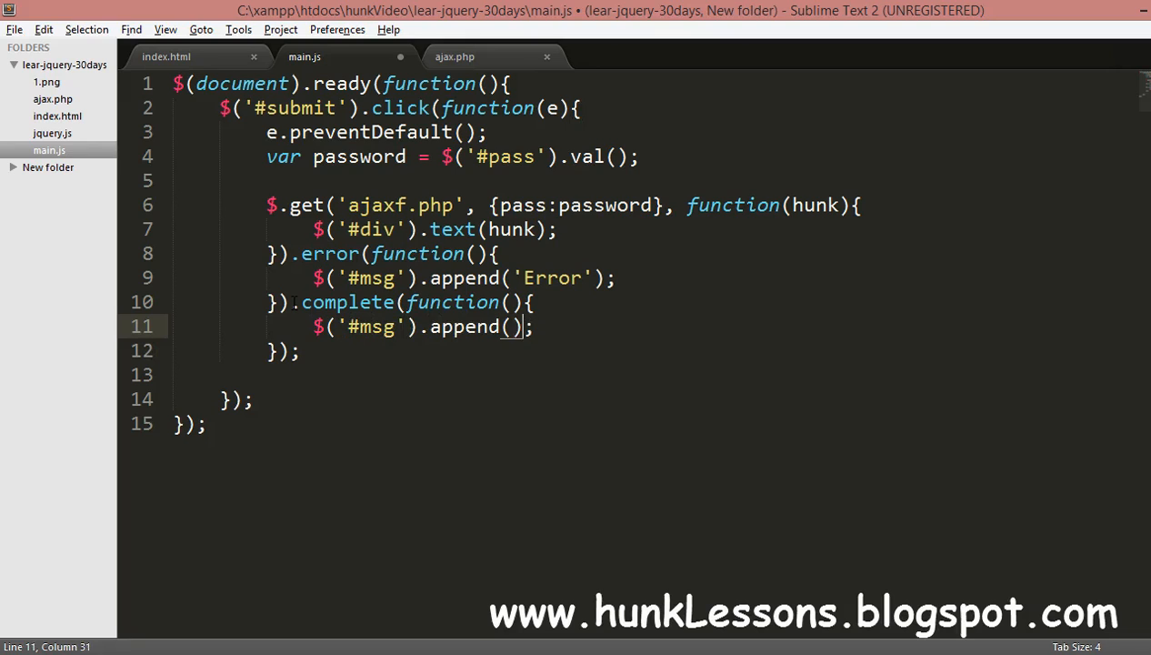
type("compl")
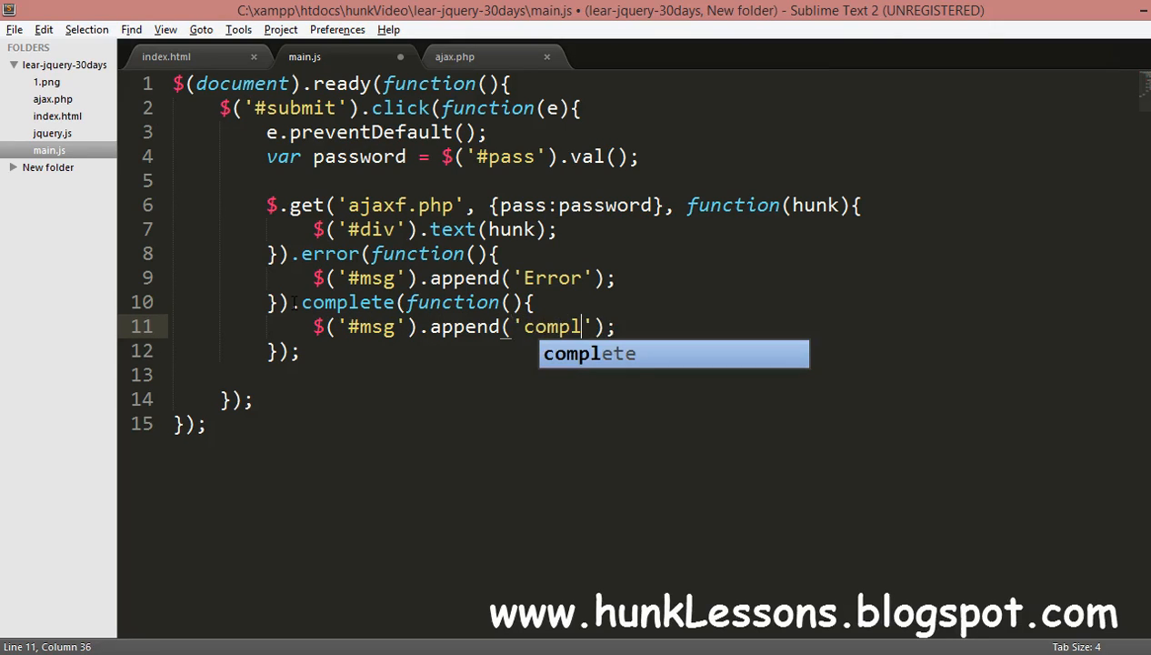
key("Tab")
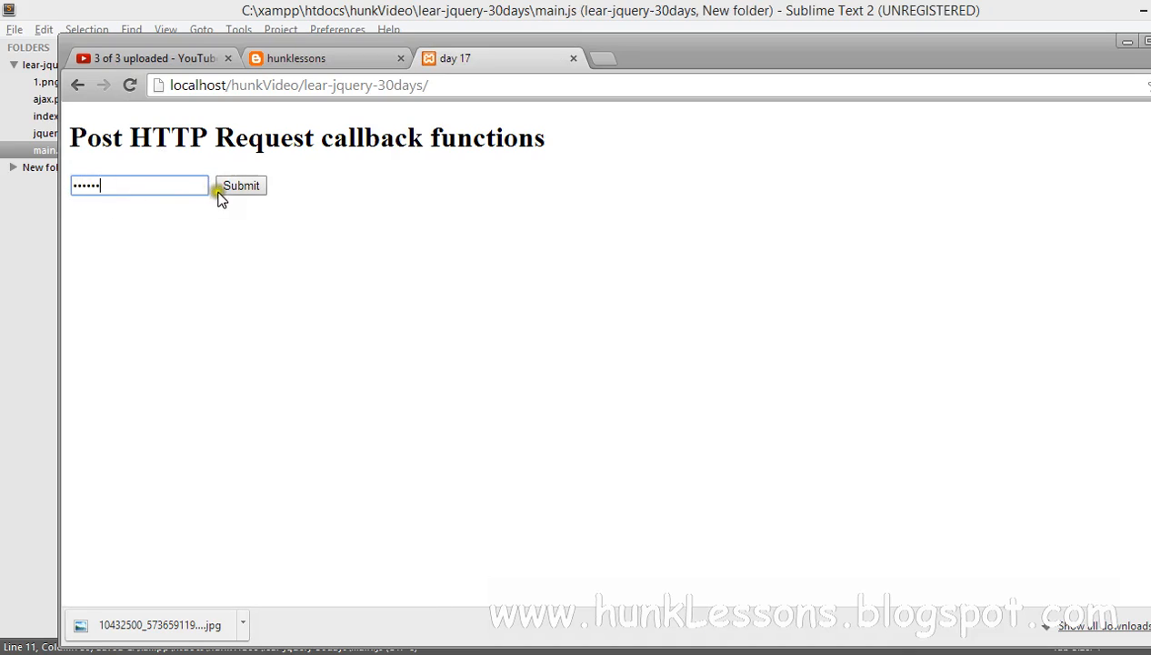
Submit a password in Chrome and highlight the resulting 'Error' and 'complete' output.
left_click(241, 185)
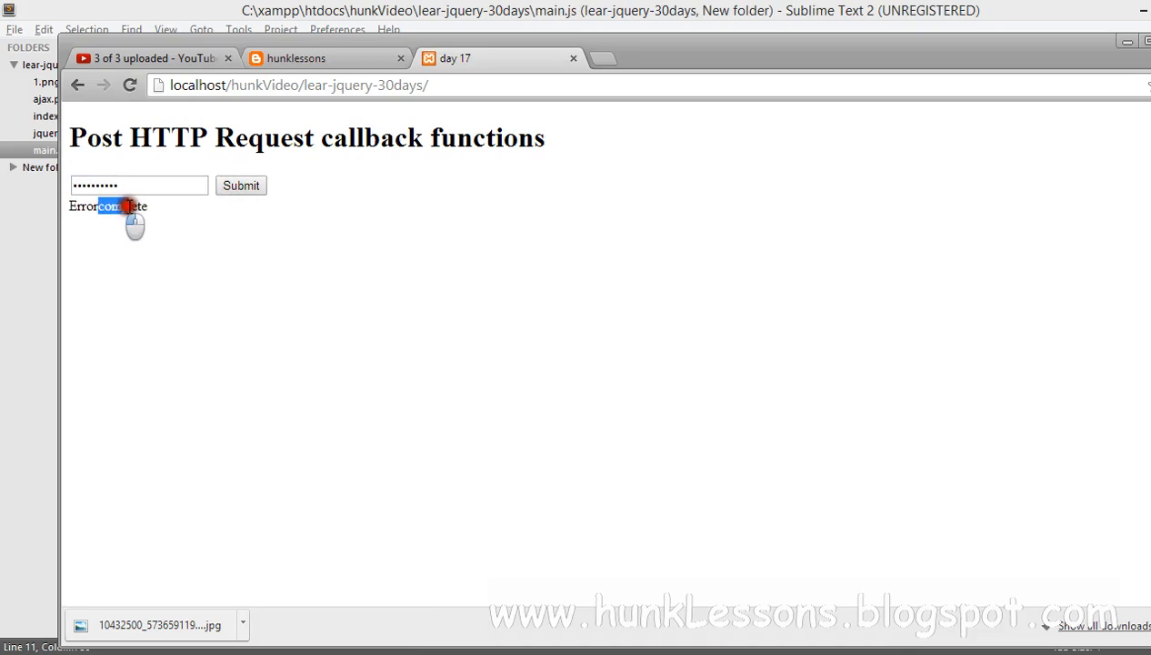
triple_click(109, 205)
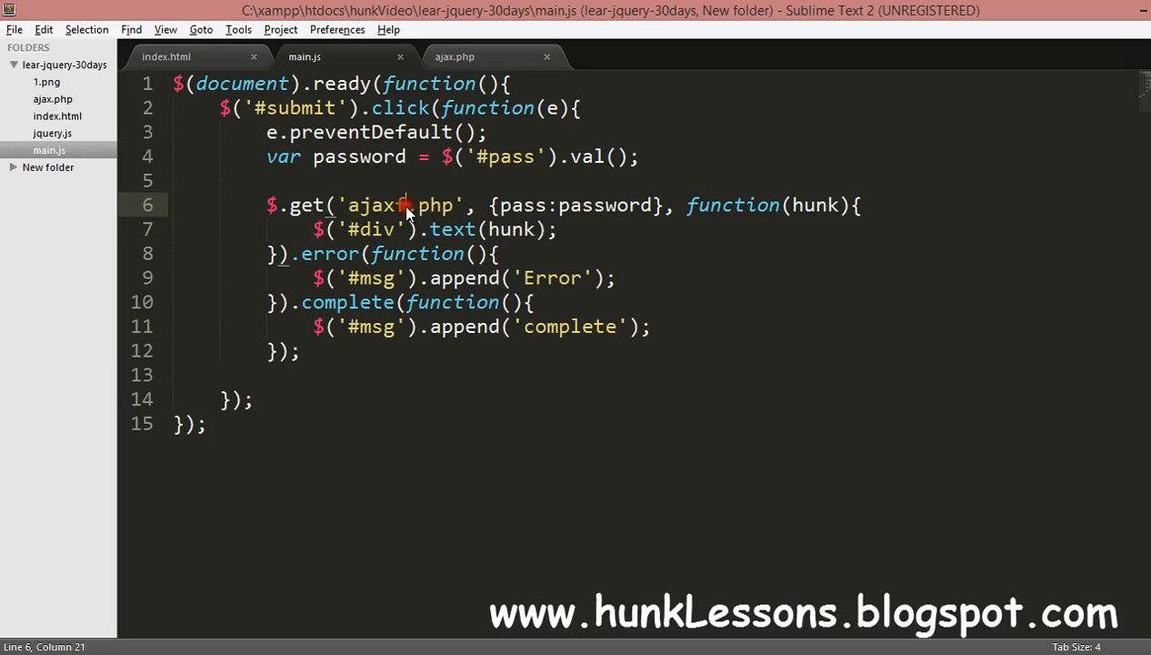
Correct the URL to 'ajax.php' and start chaining a .success method after .complete().
type("f")
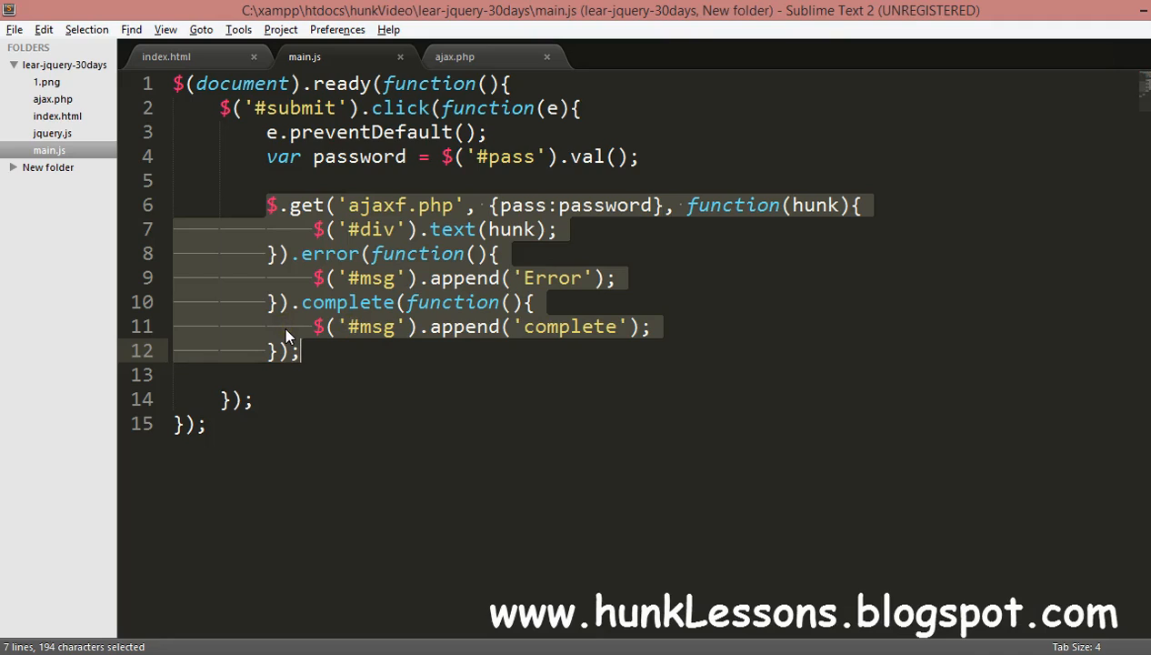
left_click(300, 352)
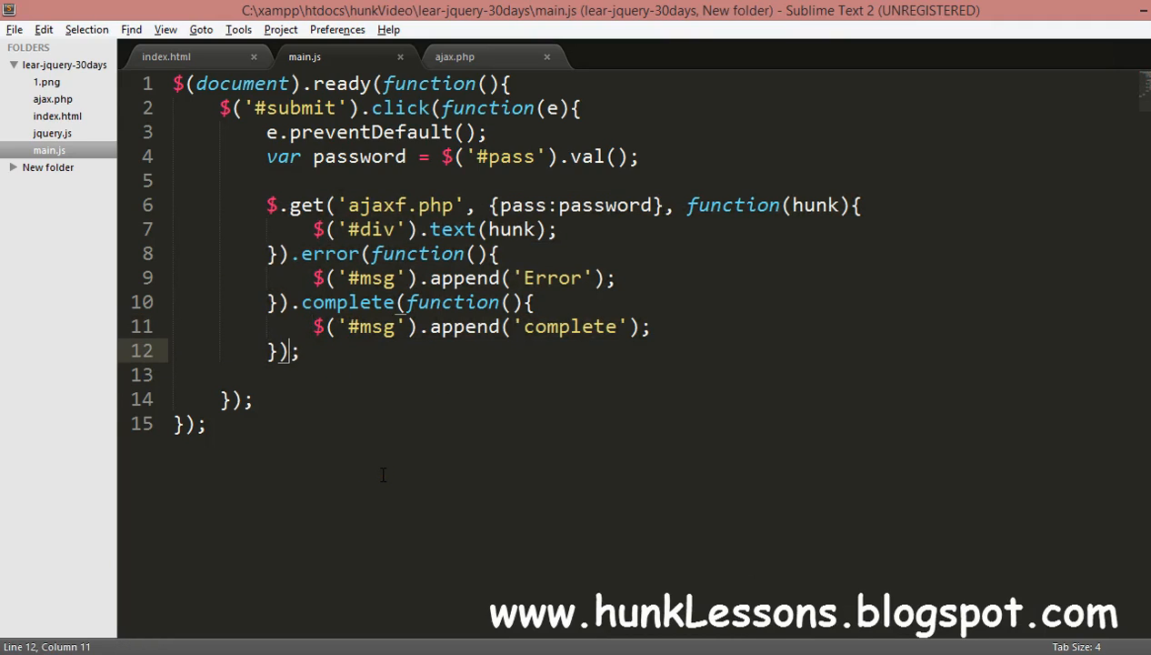
type(".")
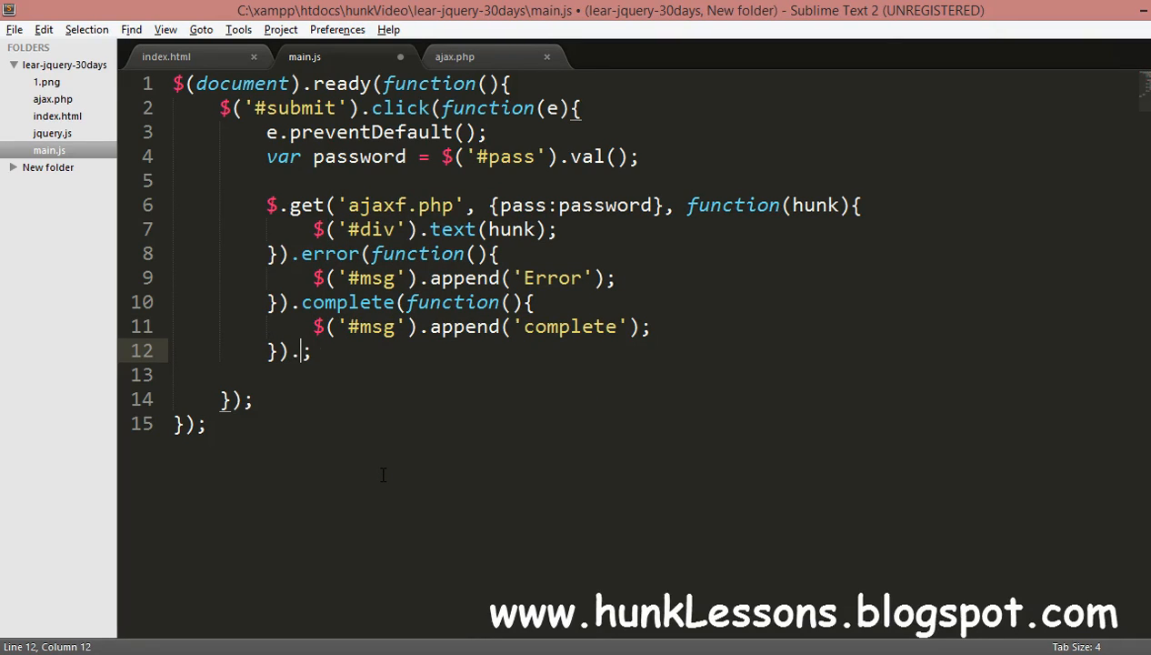
type("succes")
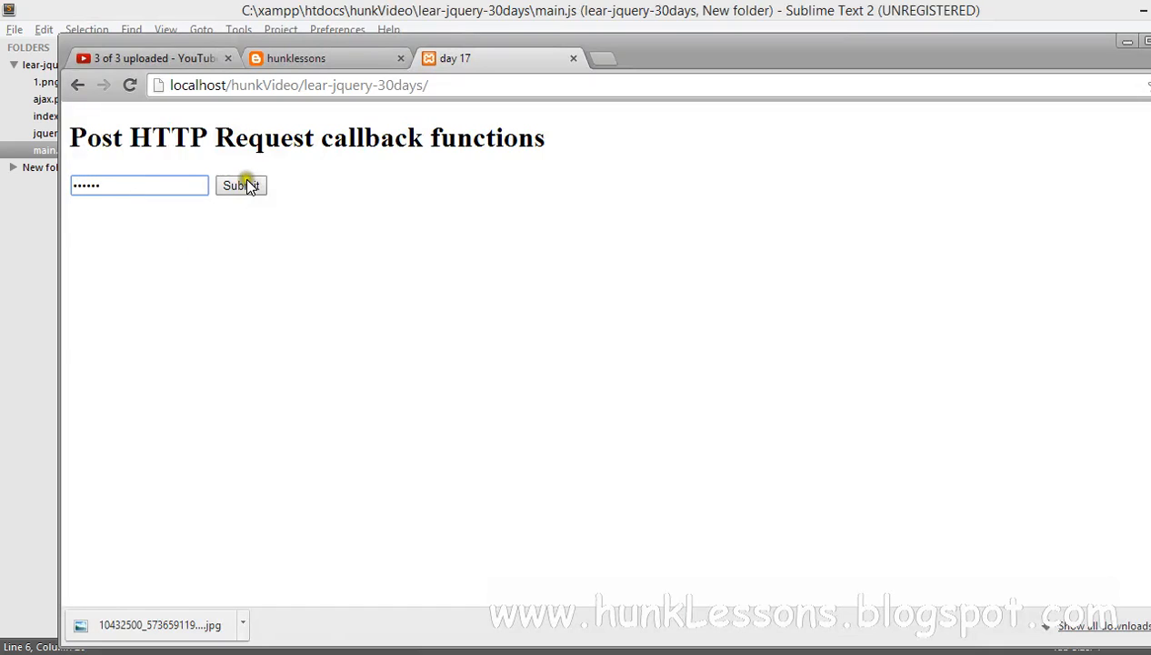
Submit a password in Chrome and highlight the 'Password saved' and 'complete' output.
left_click(241, 185)
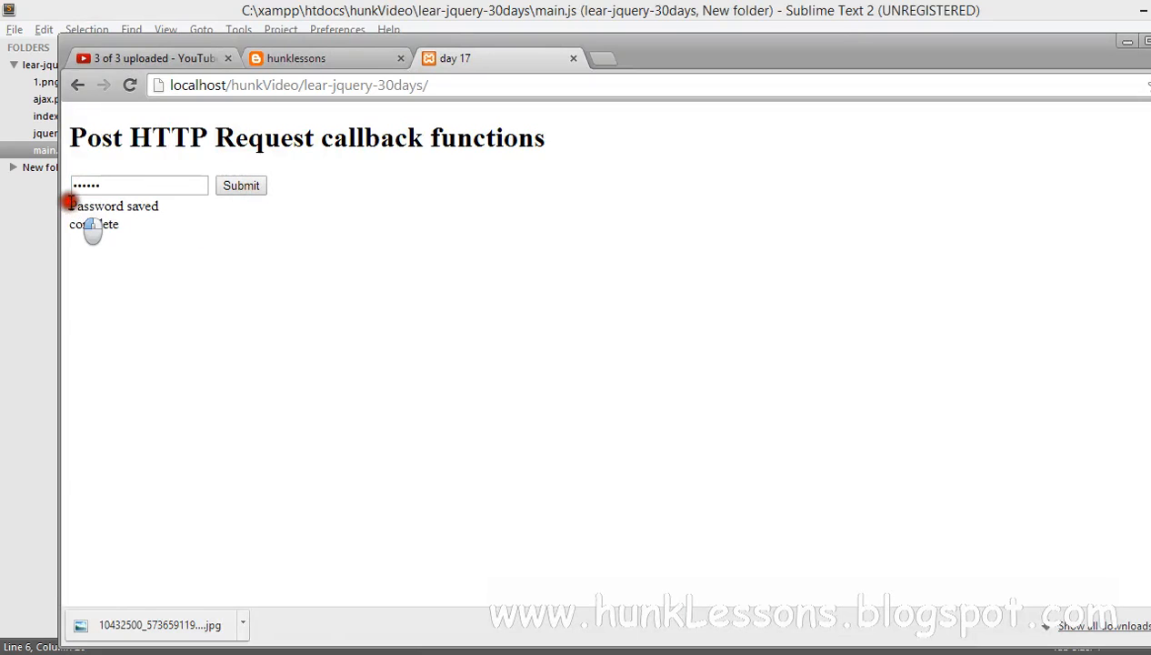
double_click(93, 224)
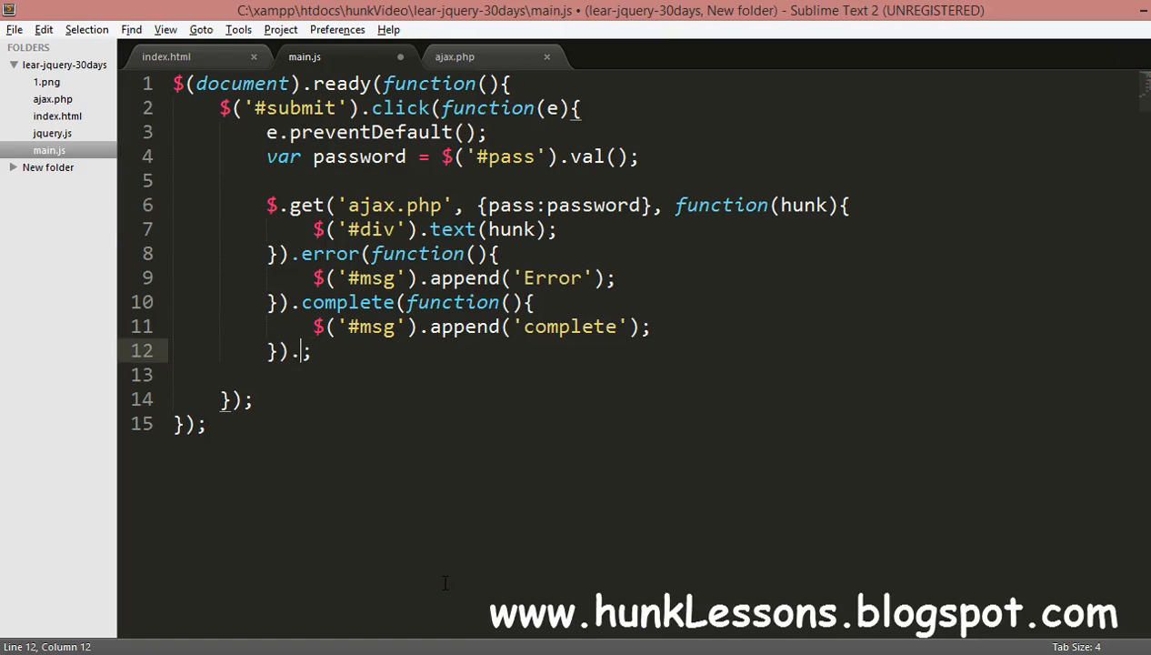
Add a .sucess(function(){ $('#msg').append('sucess'); }) callback after .complete().
type("succ")
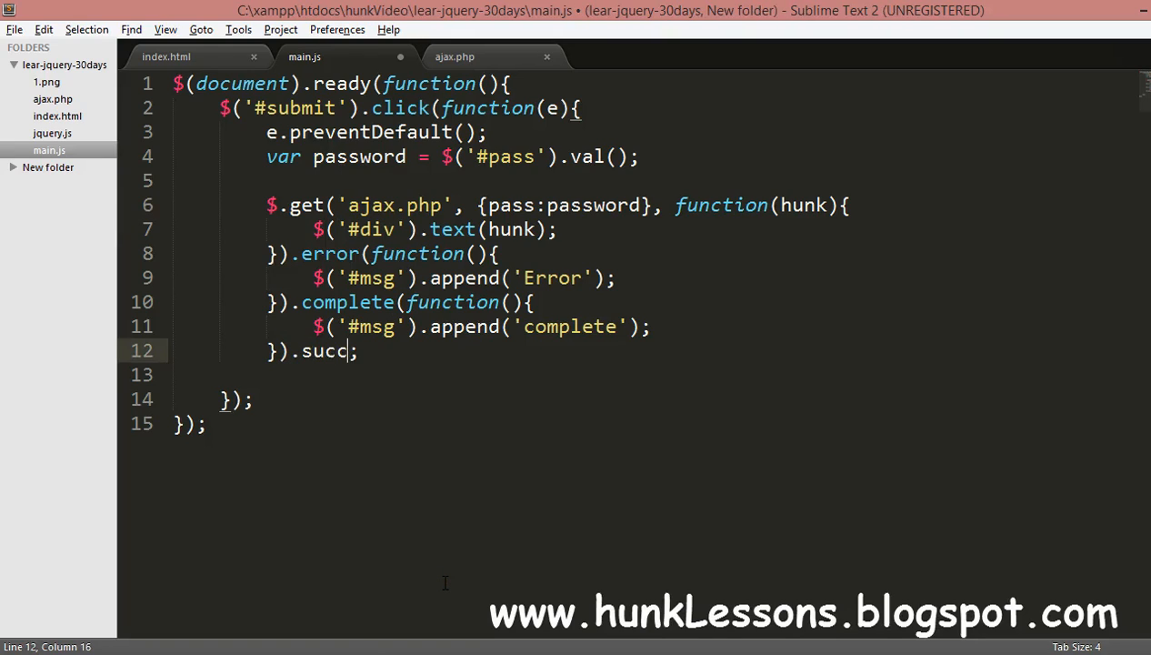
type("ess(")
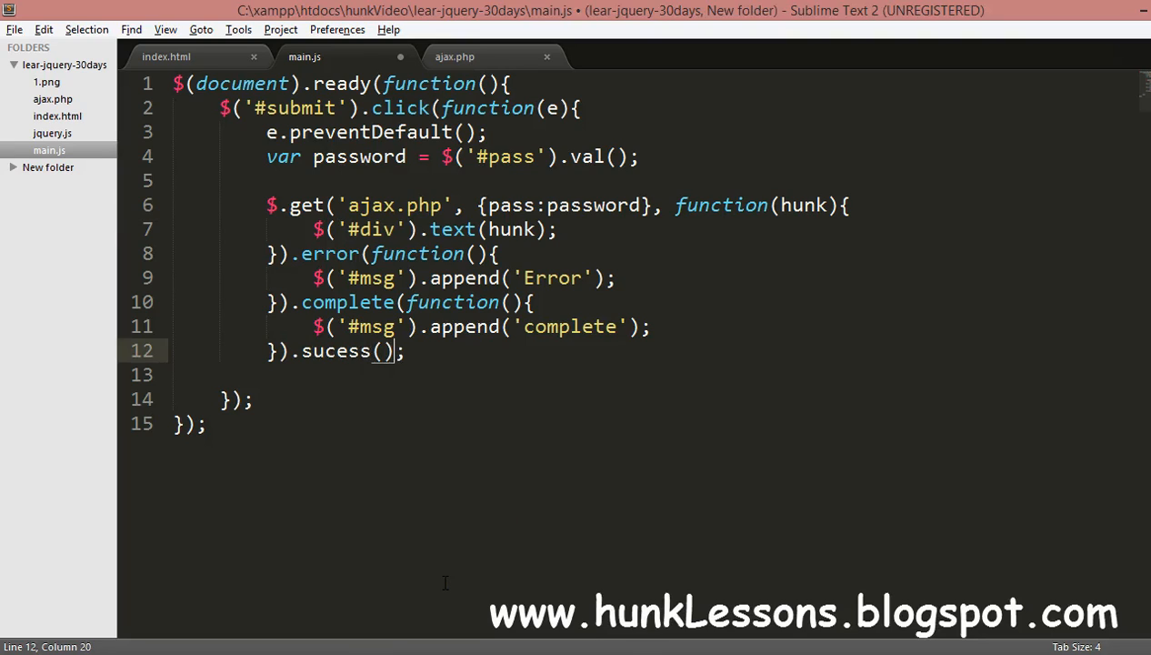
type("f")
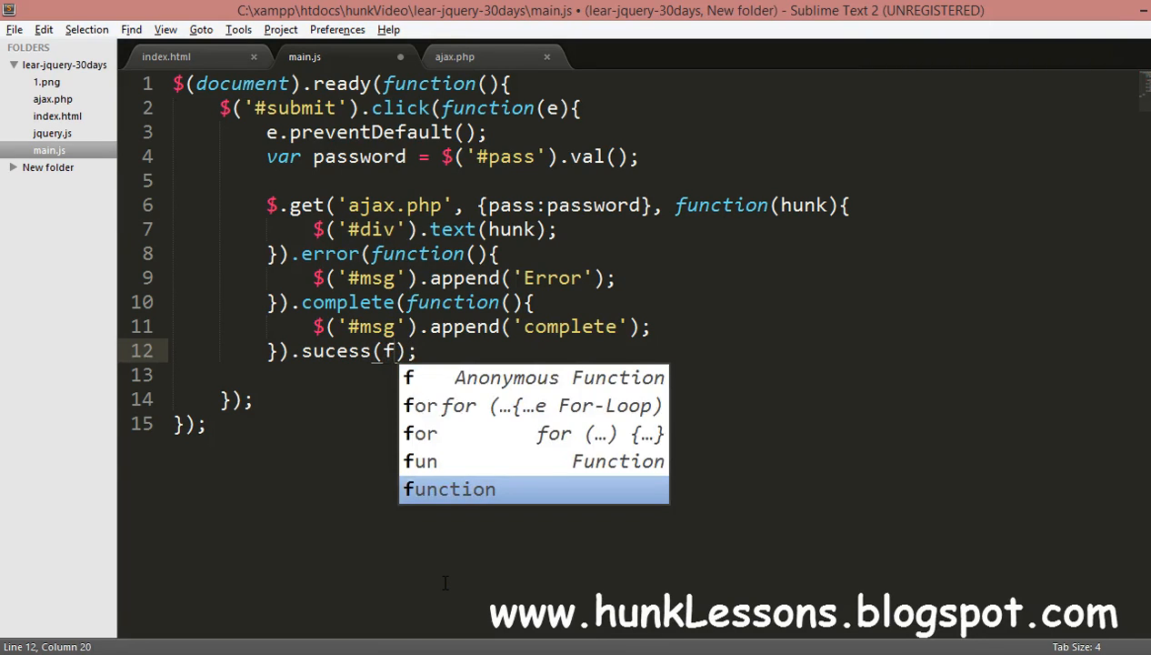
type("unct")
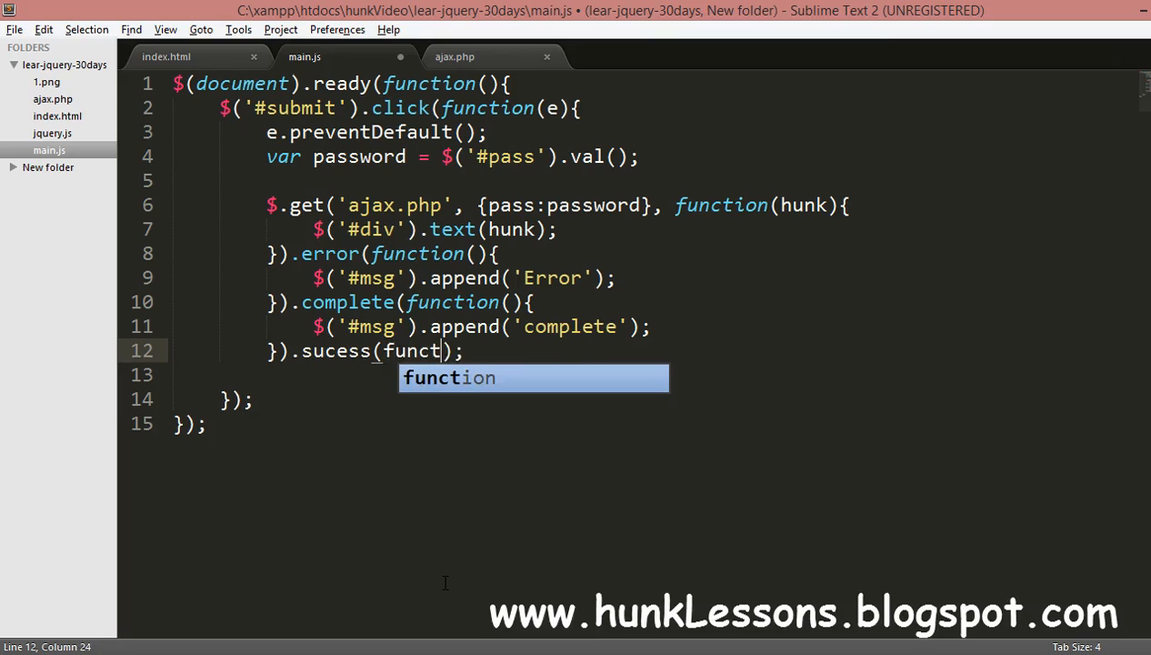
key("Tab")
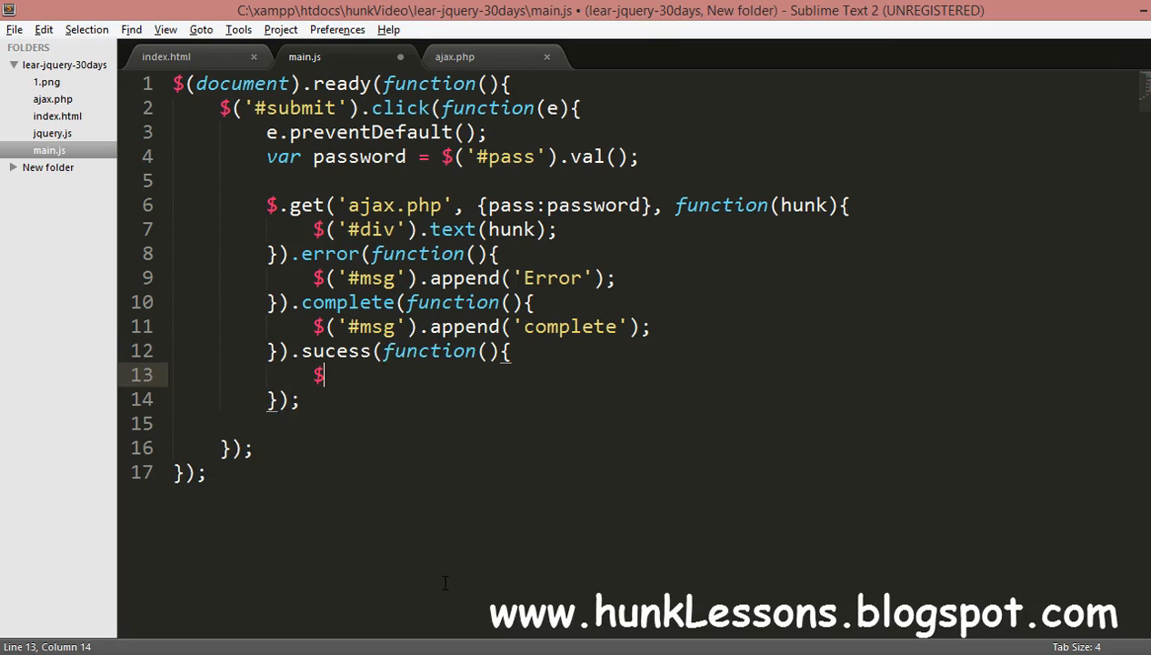
type("('#msg').append();")
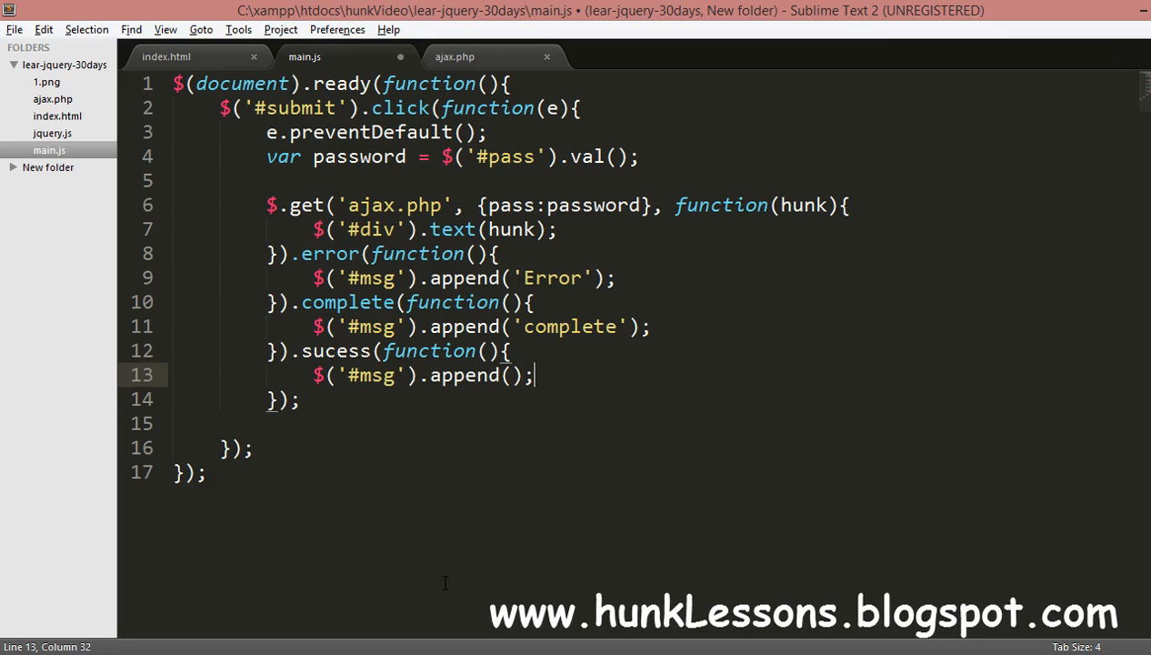
type("suce")
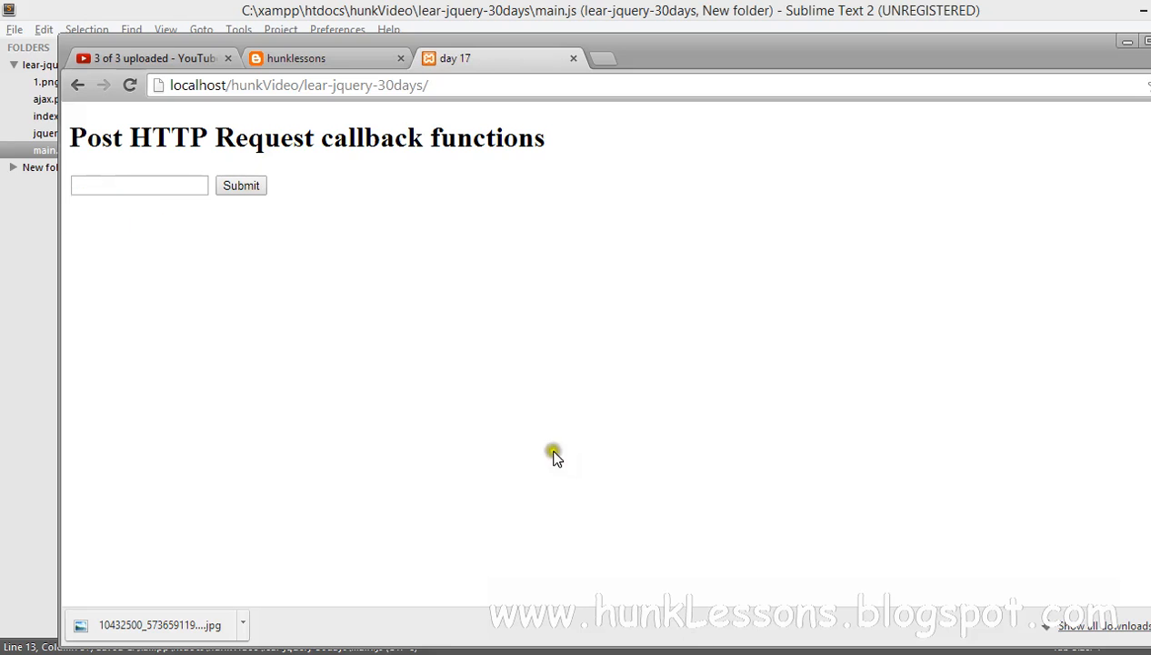
Submit passwords in Chrome, highlighting 'sucesscomplete' and later 'Error' followed by 'complete'.
left_click(241, 186)
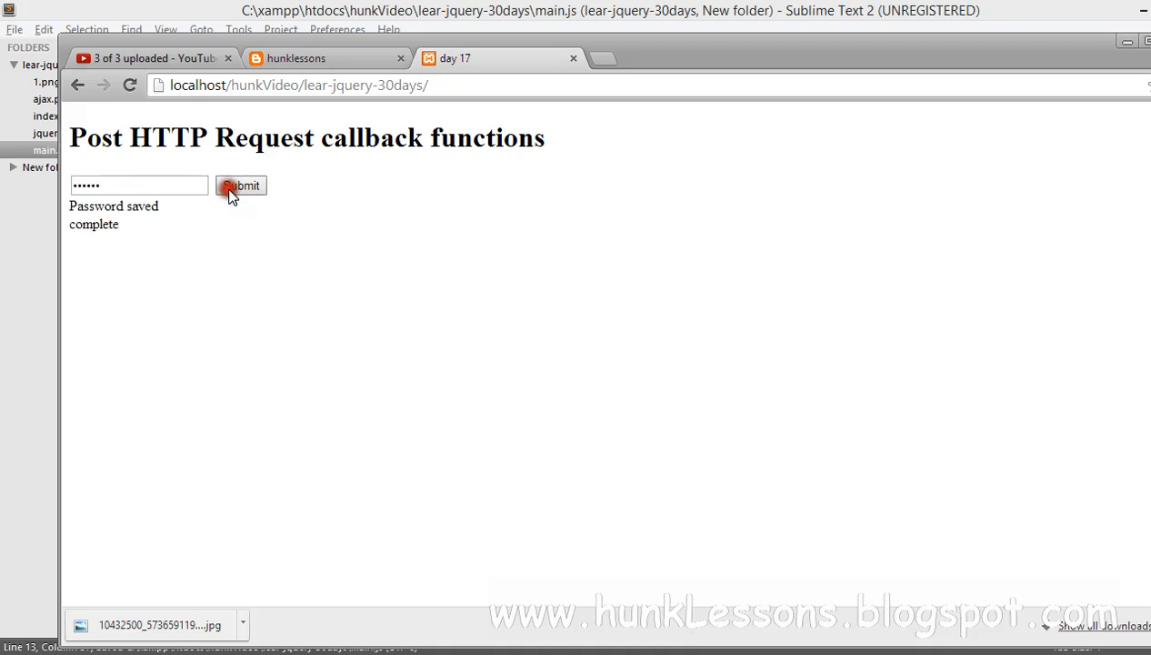
double_click(94, 223)
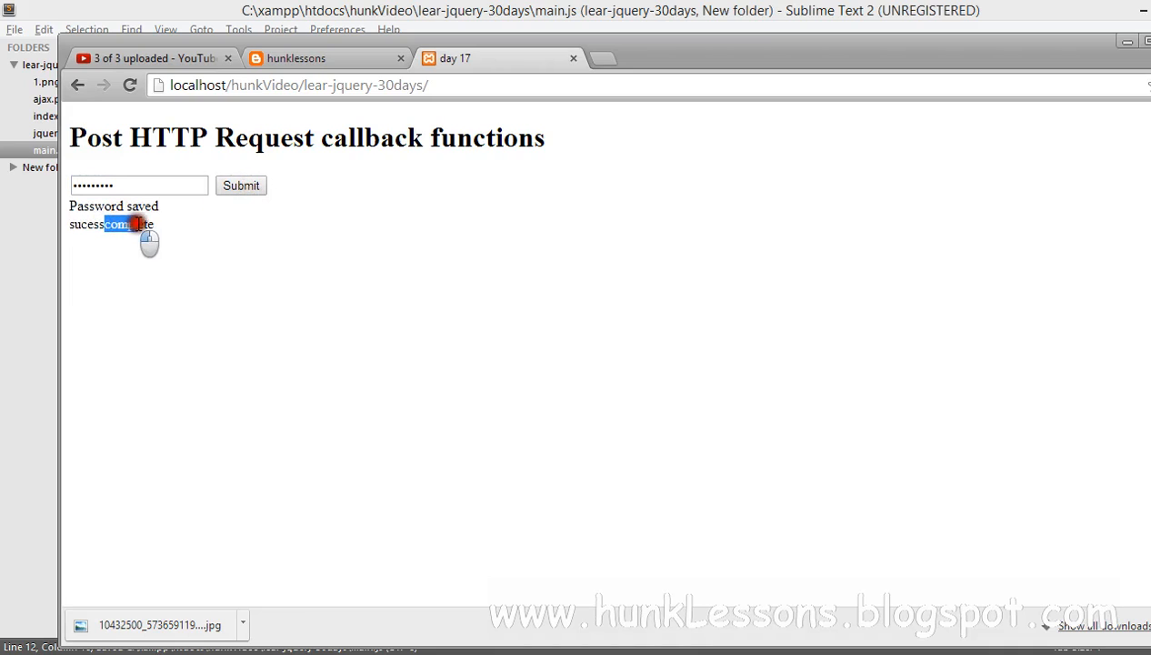
double_click(112, 225)
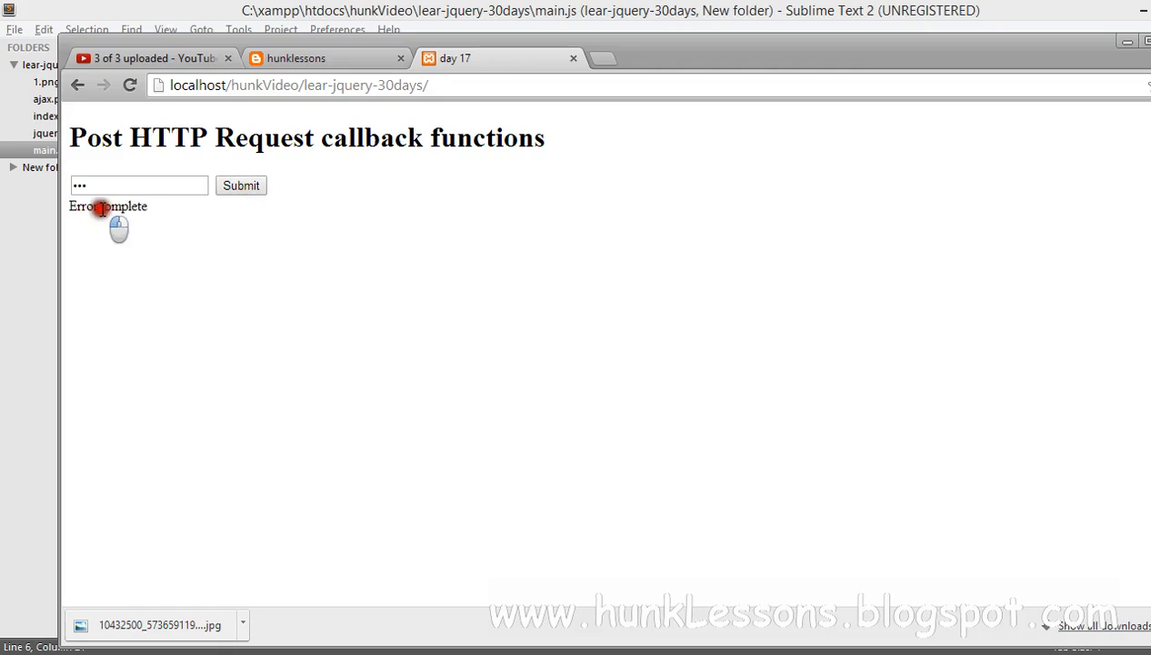
double_click(123, 207)
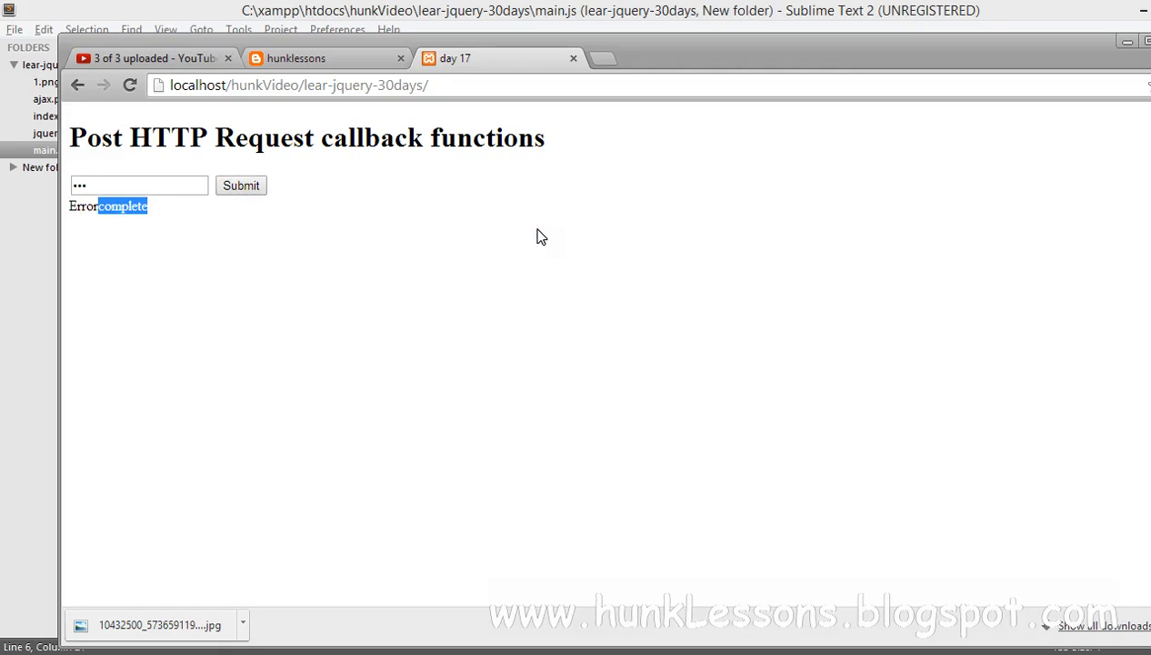